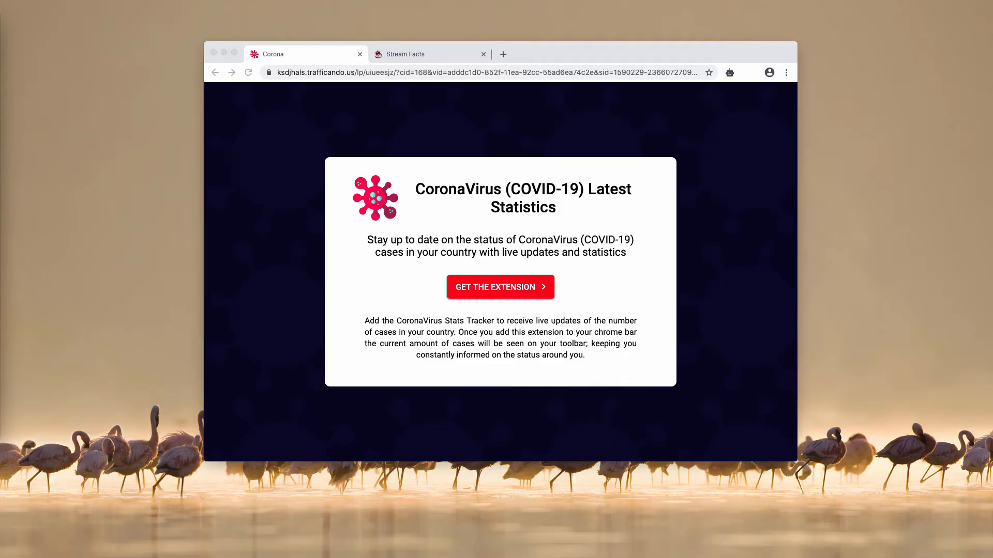
mouse_move(311, 84)
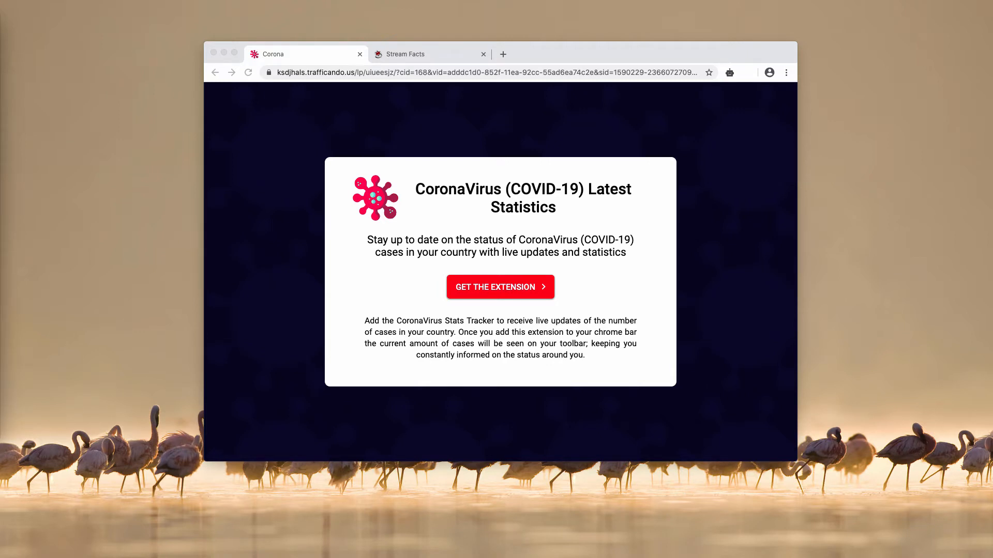
mouse_move(329, 136)
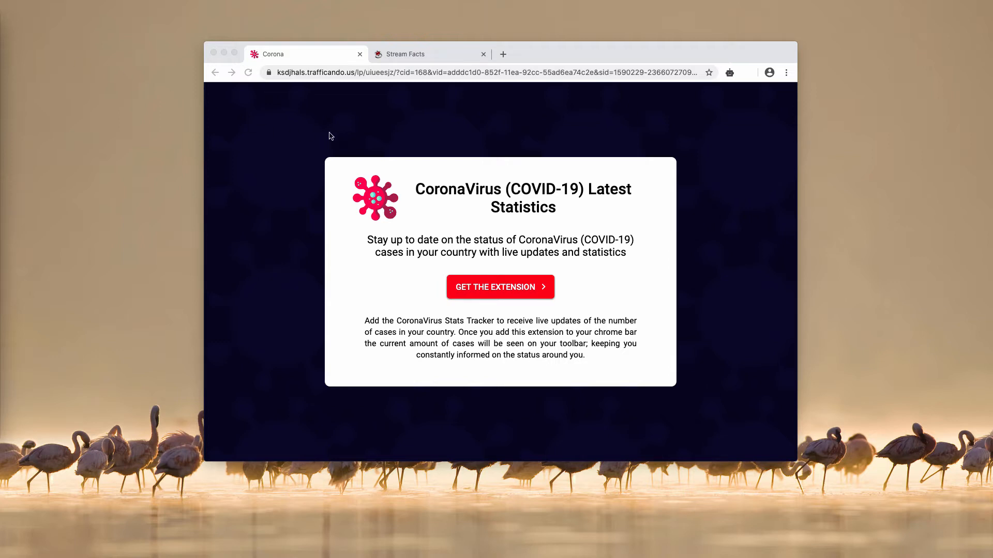
mouse_move(554, 63)
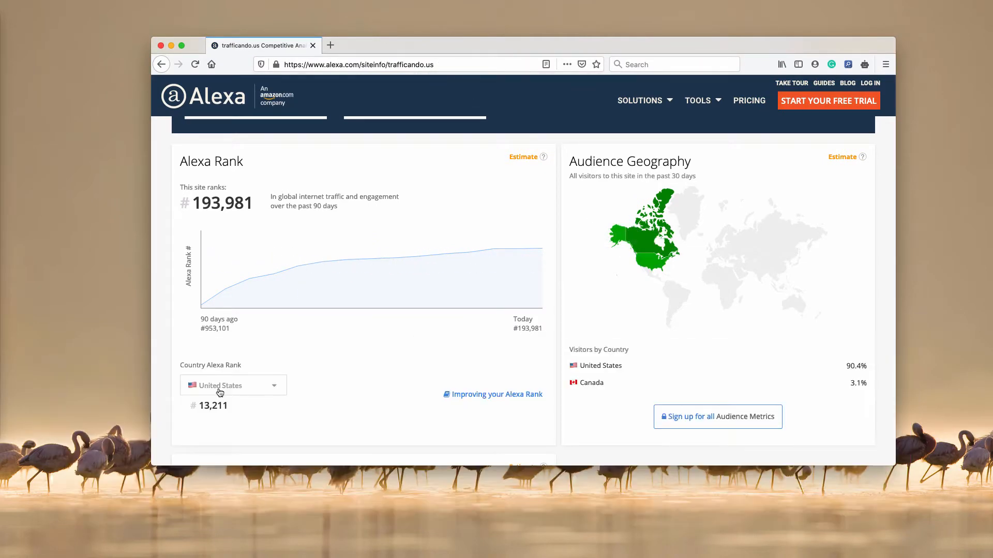
mouse_move(517, 351)
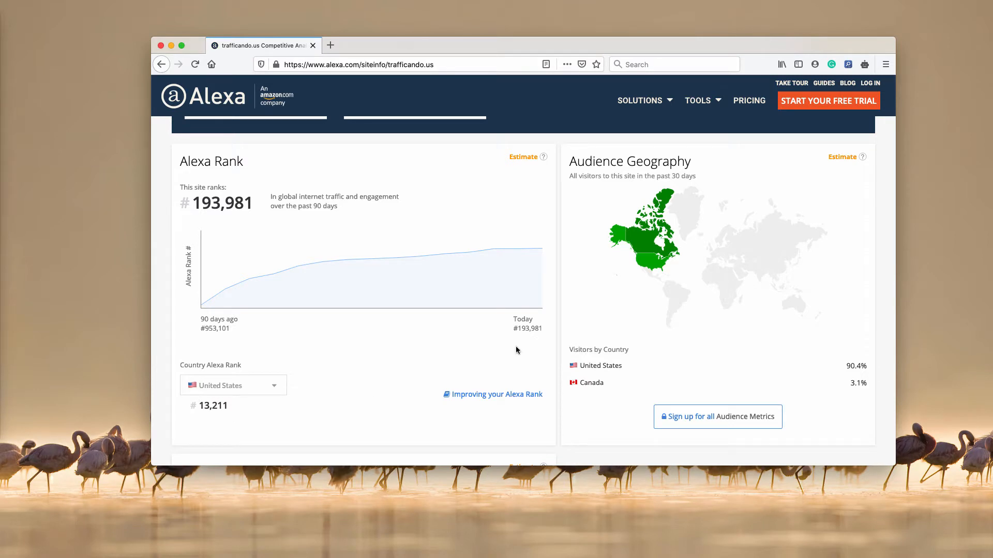
mouse_move(649, 260)
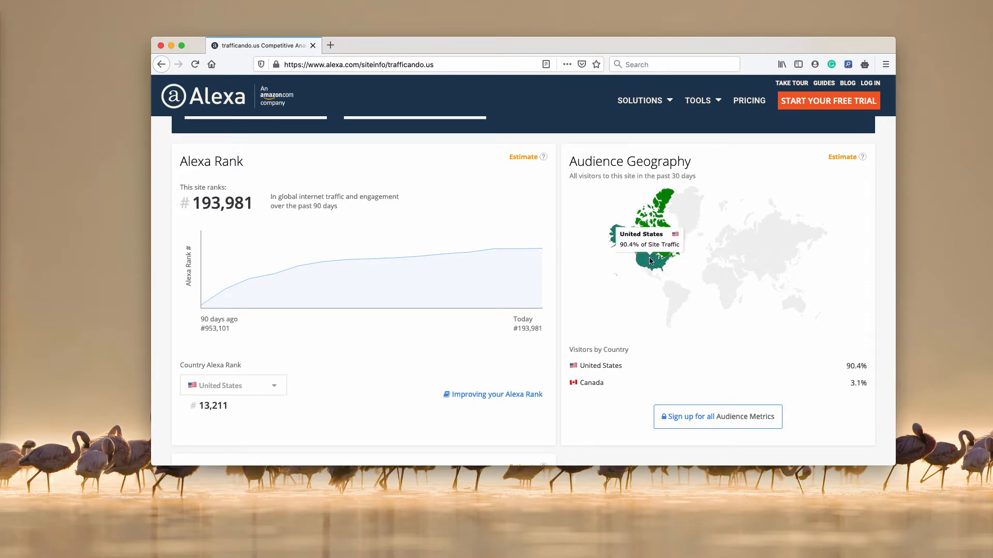
Switch to the Stream Facts promo page with its three install steps
left_click(233, 385)
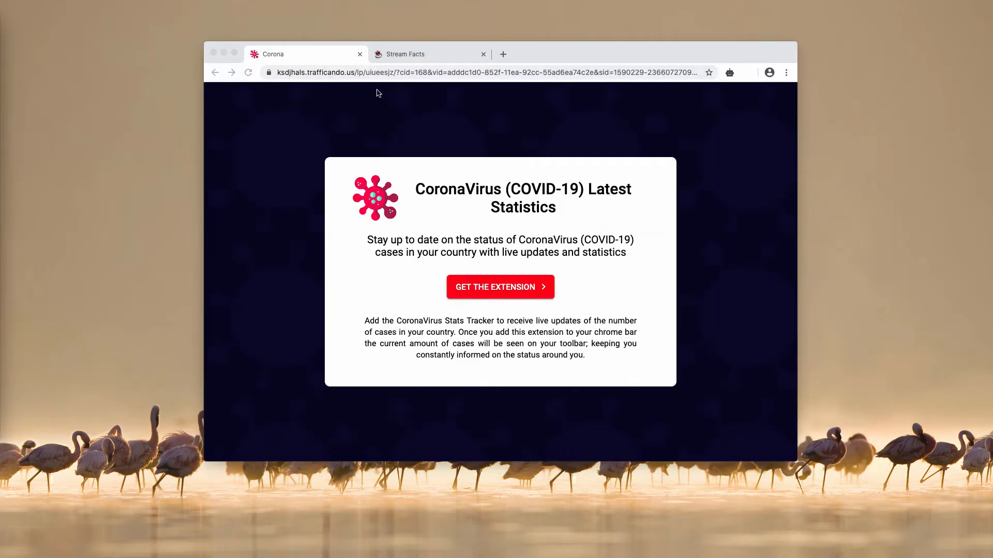
mouse_move(351, 77)
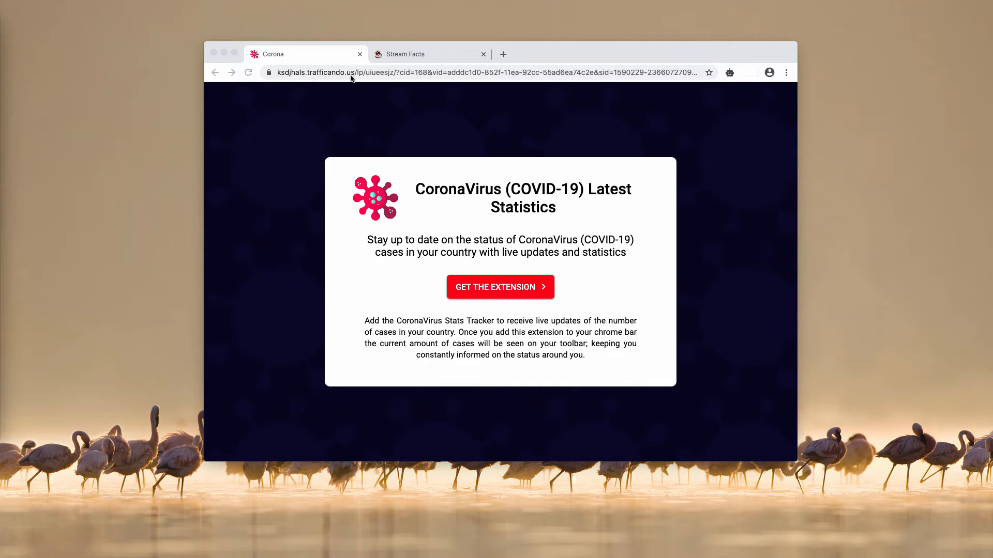
mouse_move(441, 250)
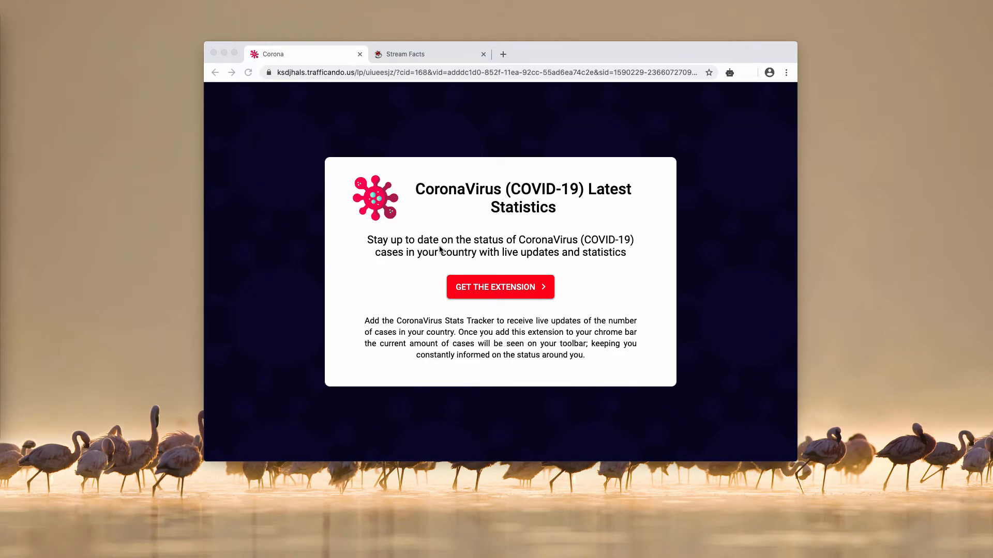
mouse_move(388, 66)
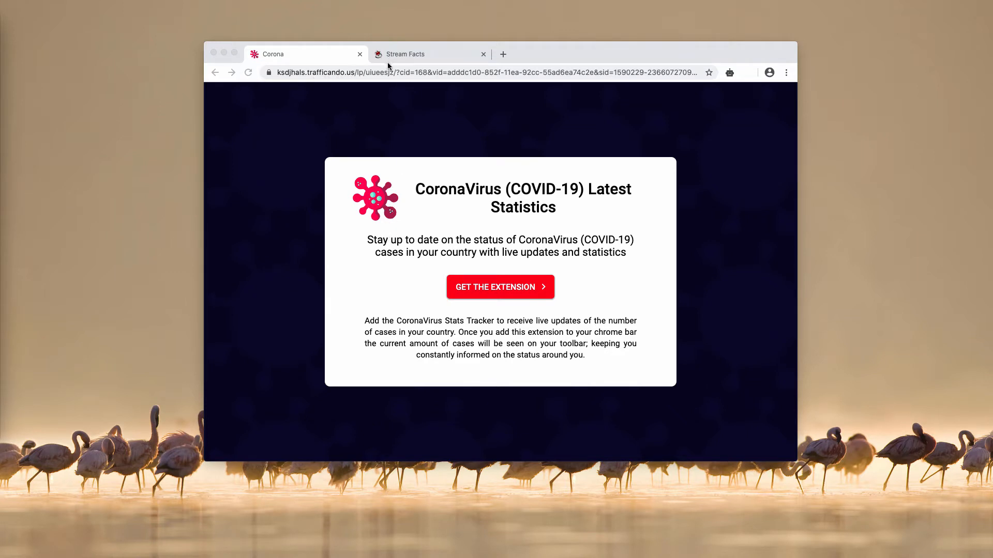
mouse_move(408, 70)
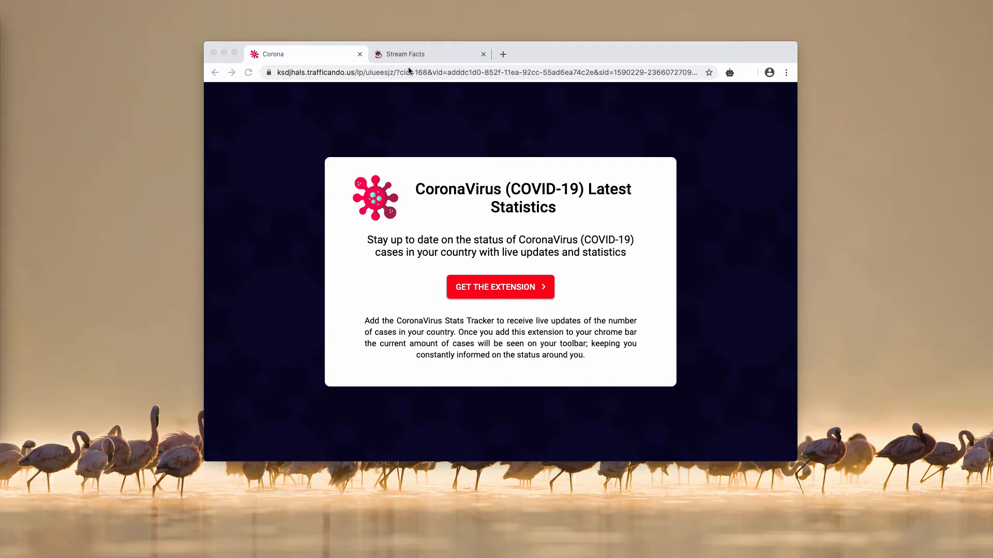
mouse_move(480, 343)
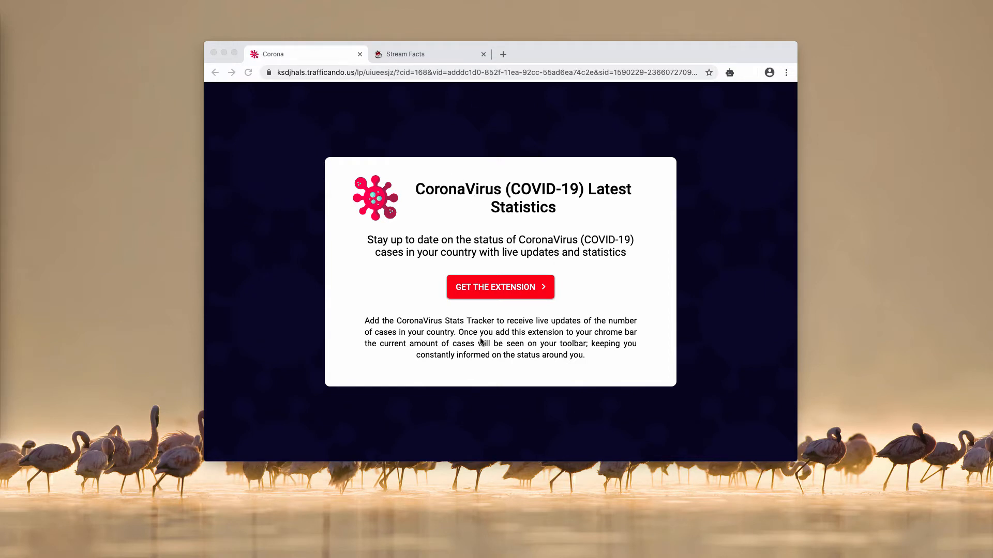
mouse_move(405, 325)
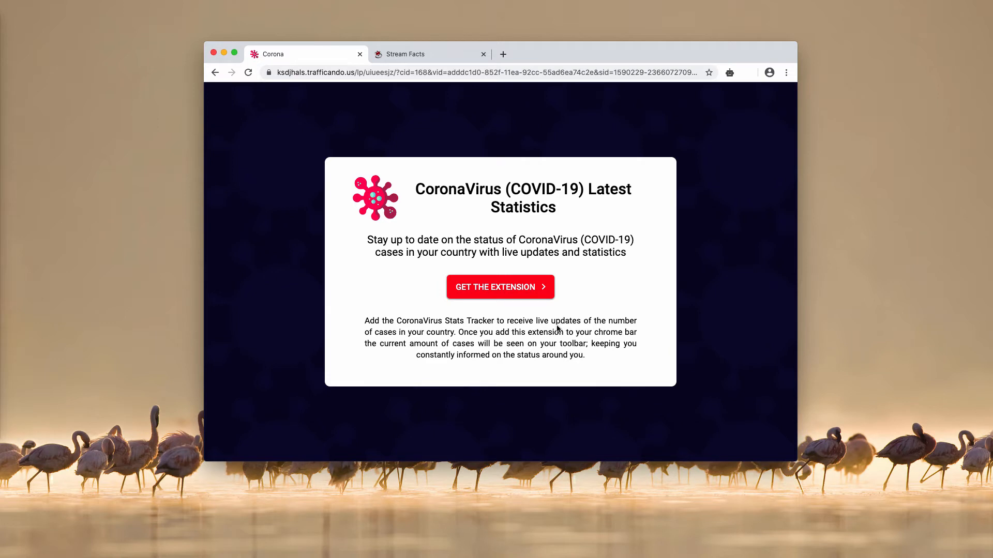
mouse_move(581, 323)
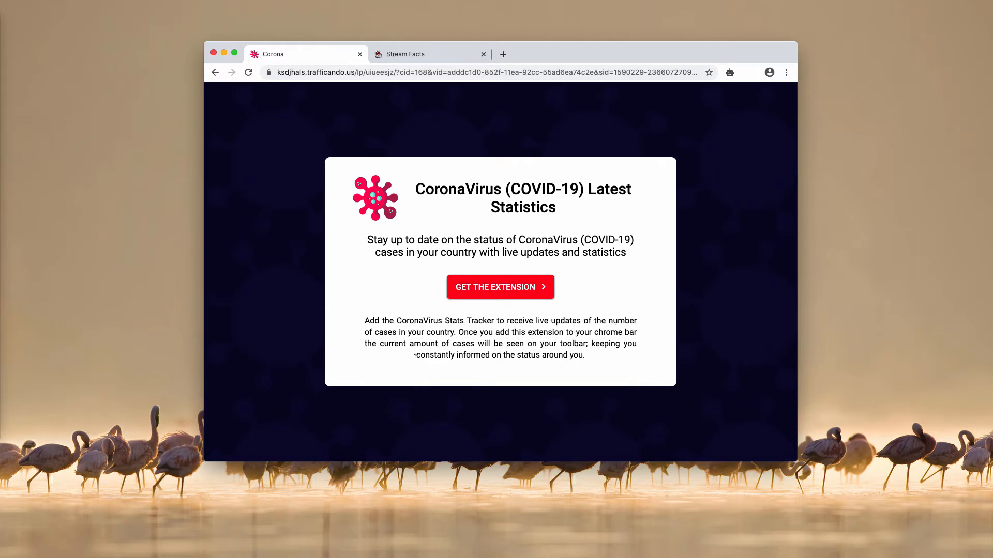
mouse_move(478, 66)
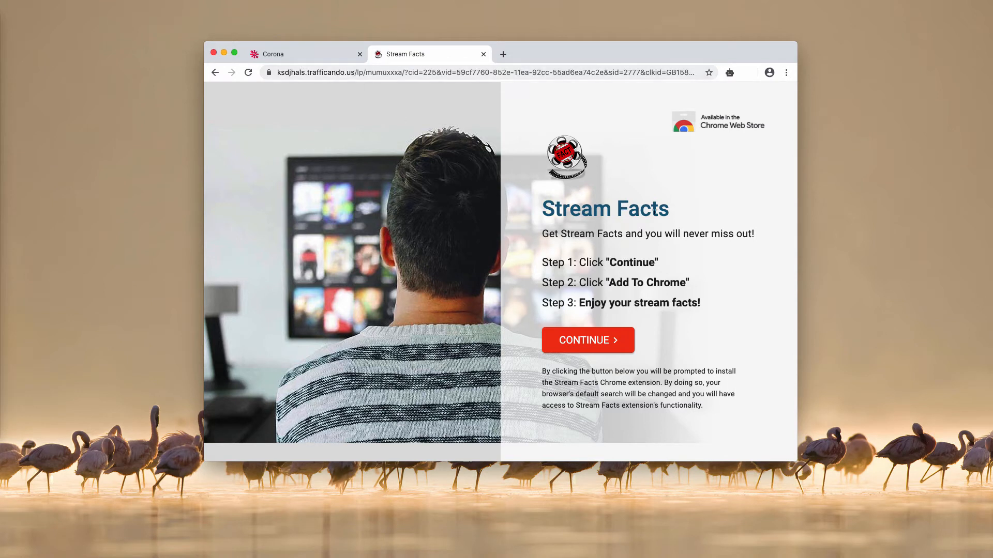
double_click(605, 207)
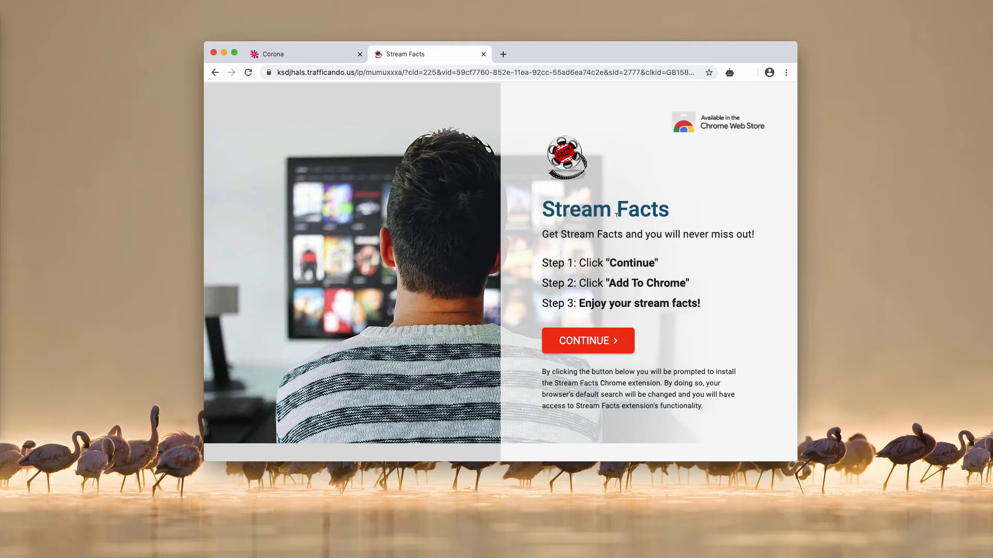
mouse_move(619, 393)
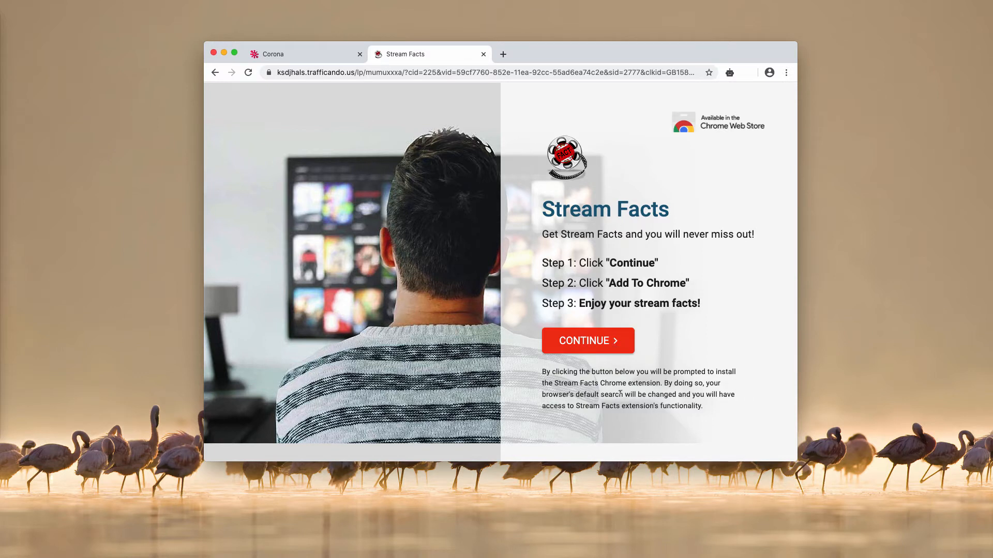
mouse_move(436, 4)
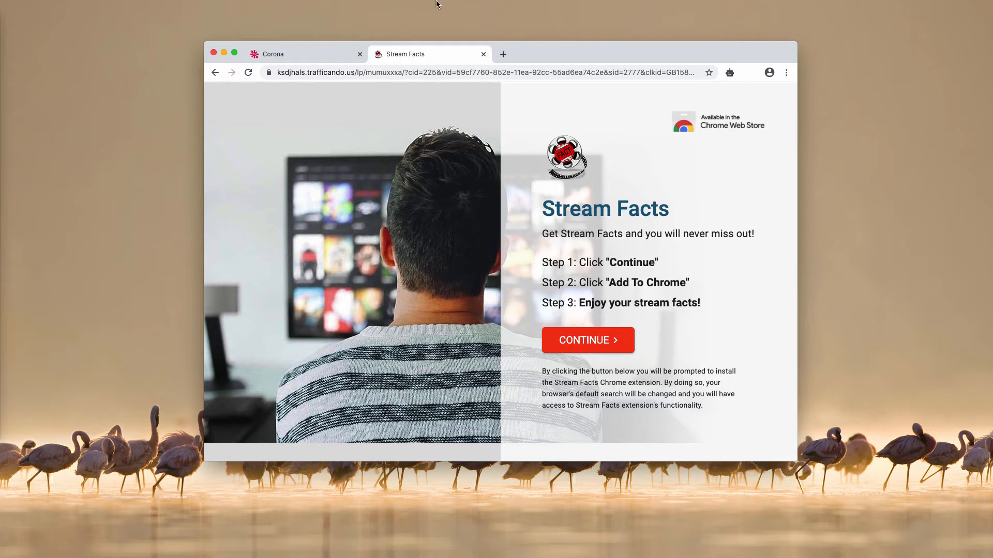
mouse_move(348, 61)
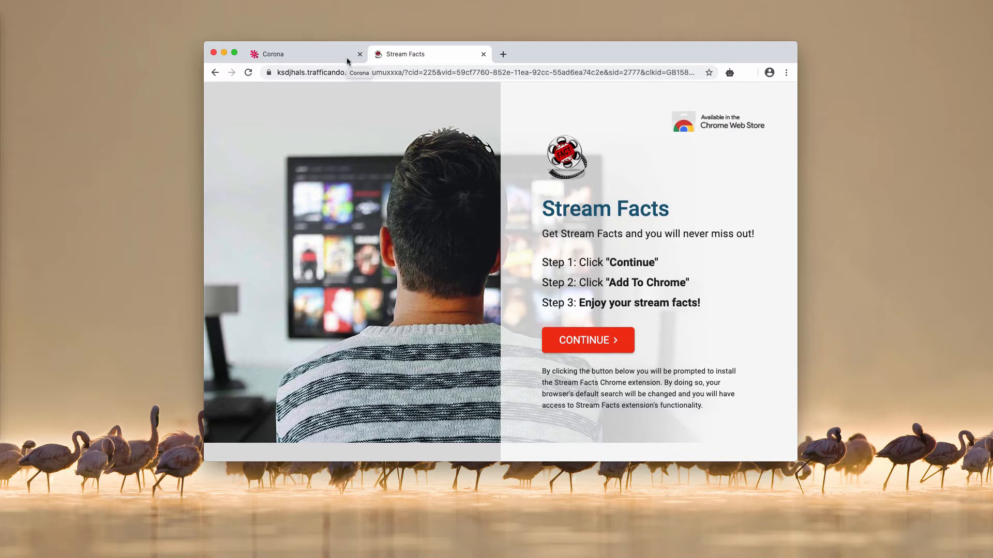
mouse_move(509, 64)
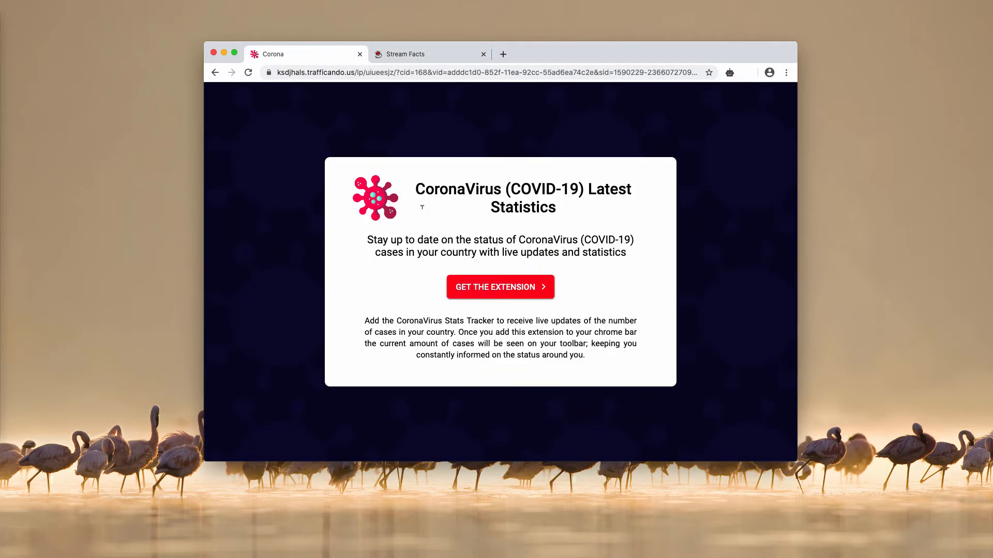
Add the CoronaVirus Stats extension via Add to Chrome and confirm the prompt
left_click(500, 286)
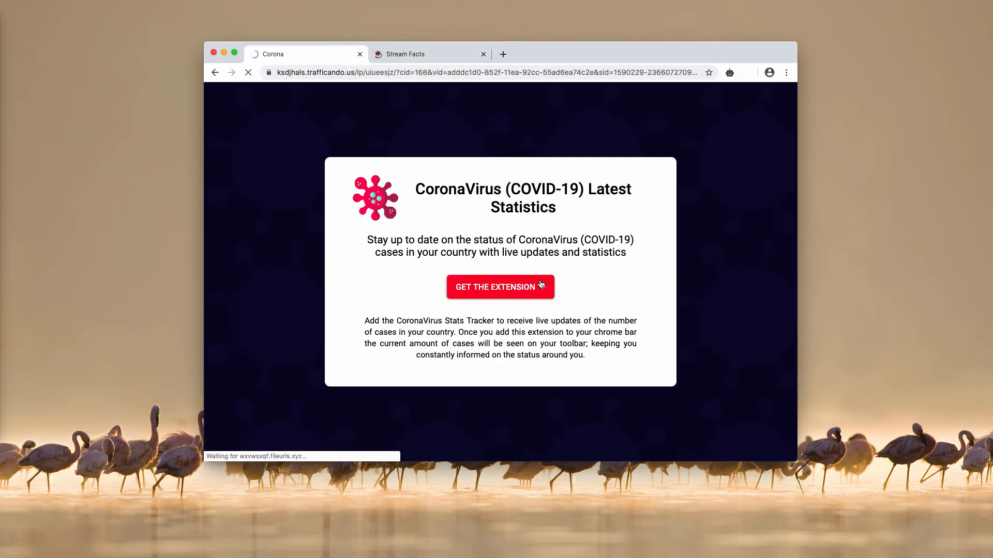
left_click(500, 286)
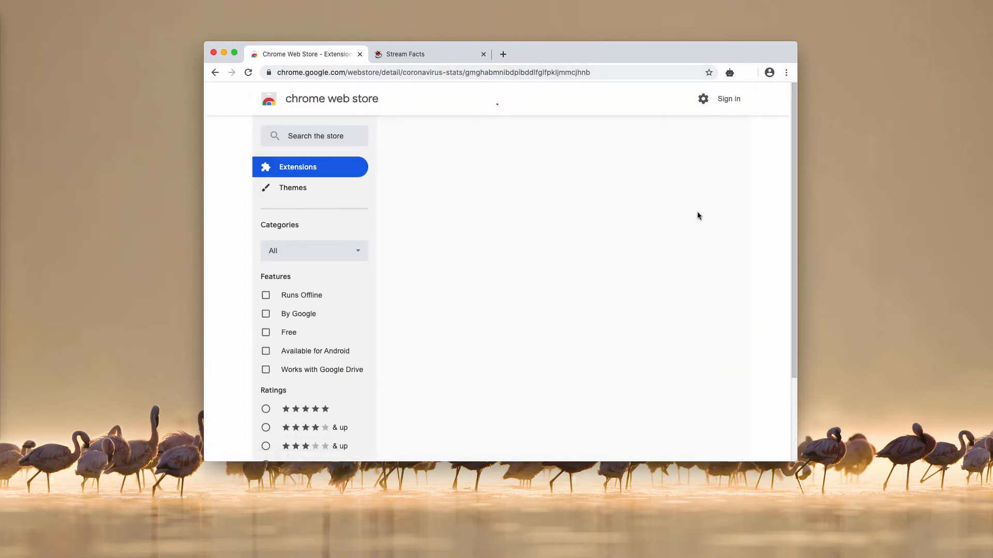
left_click(722, 170)
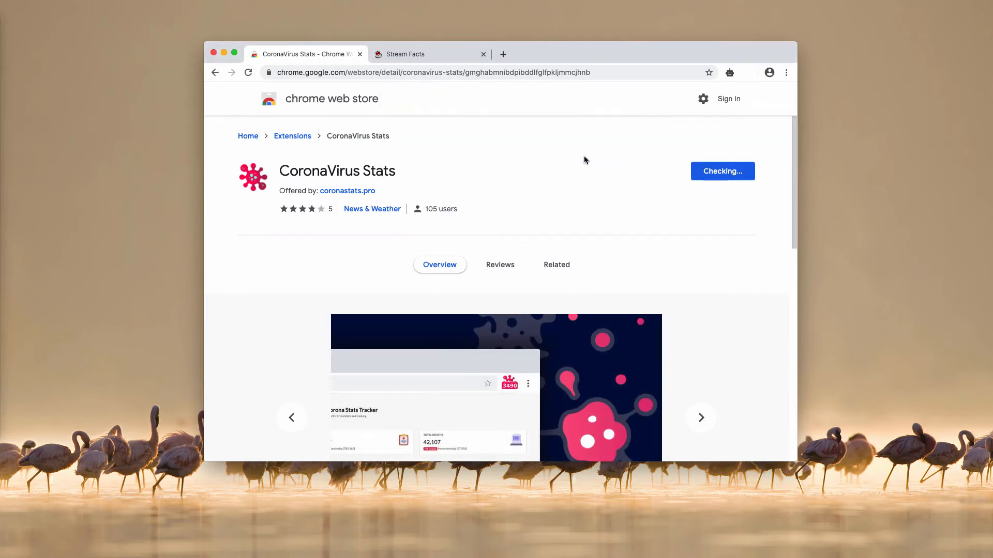
mouse_move(417, 127)
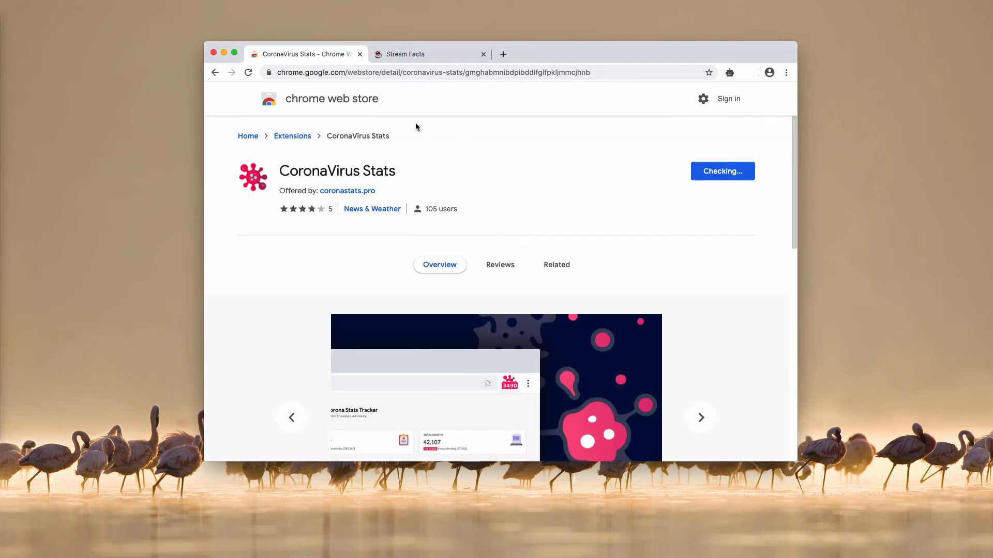
left_click(722, 171)
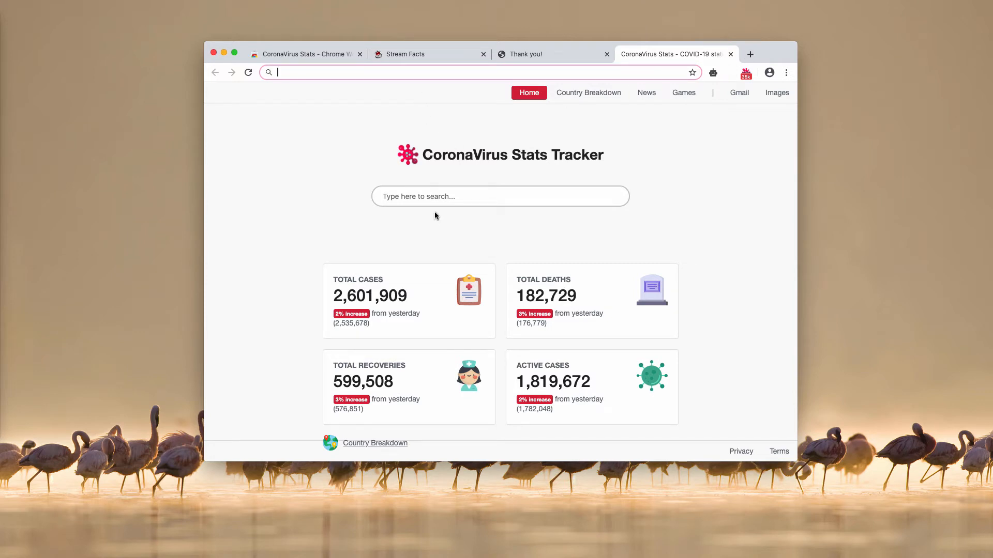
Search for 'virus' from the Stats Tracker new tab, landing on biosc.xyz results
left_click(499, 197)
type("virus")
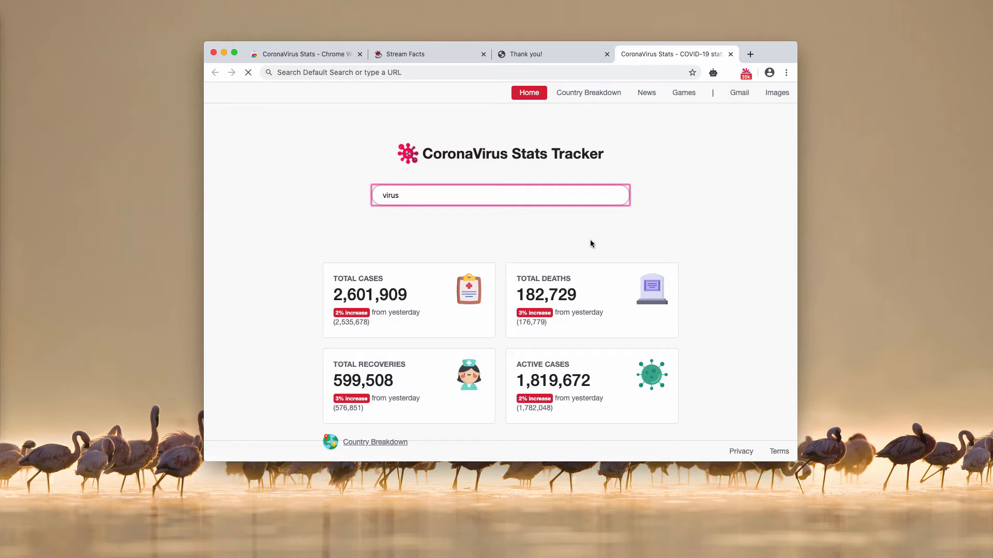
key("Return")
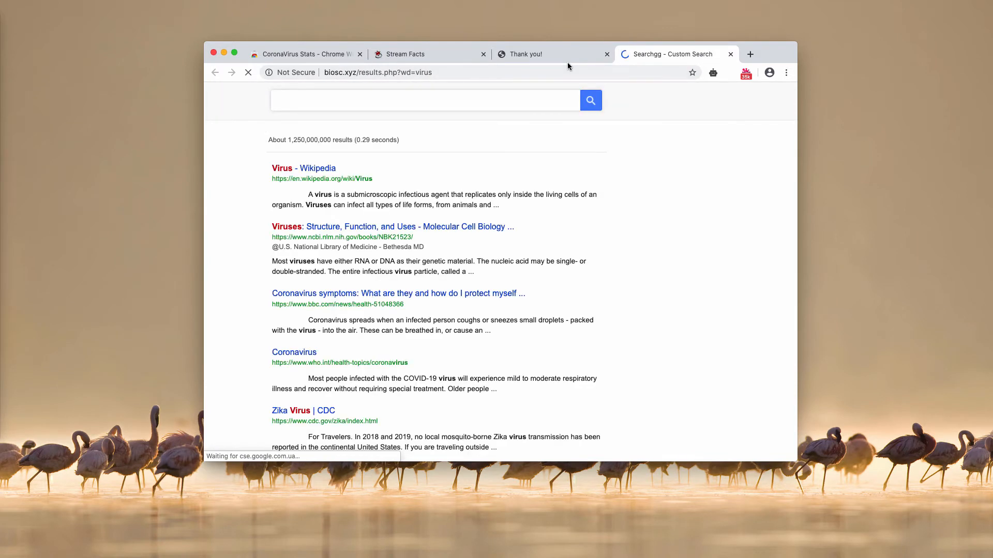
Review the Thank you! and search result tabs, ending on the Stream Facts page
left_click(551, 54)
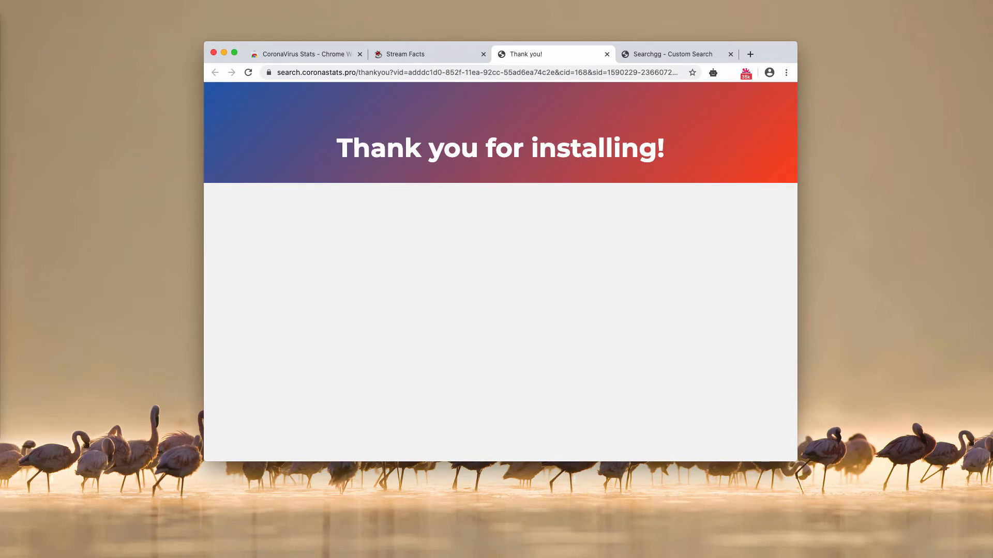
left_click(674, 53)
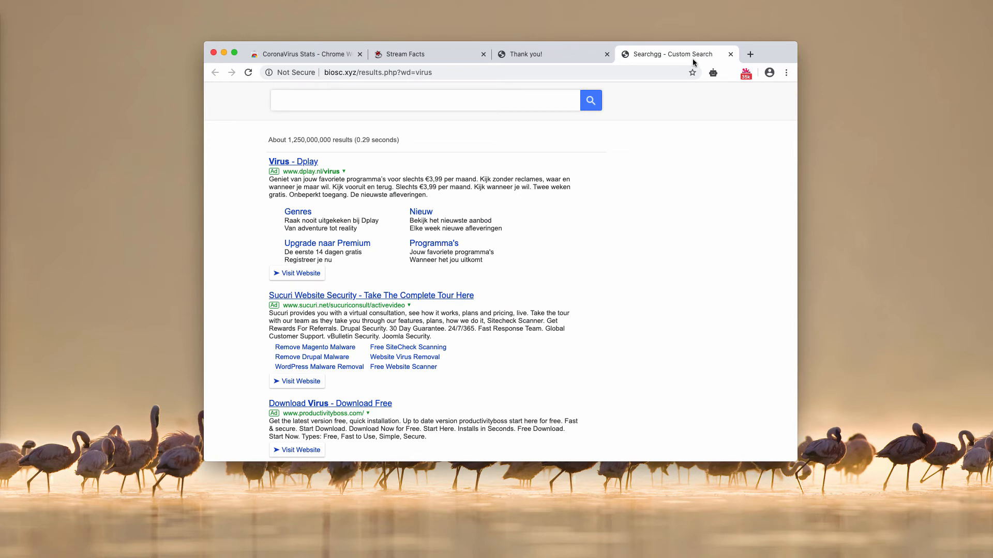
mouse_move(716, 64)
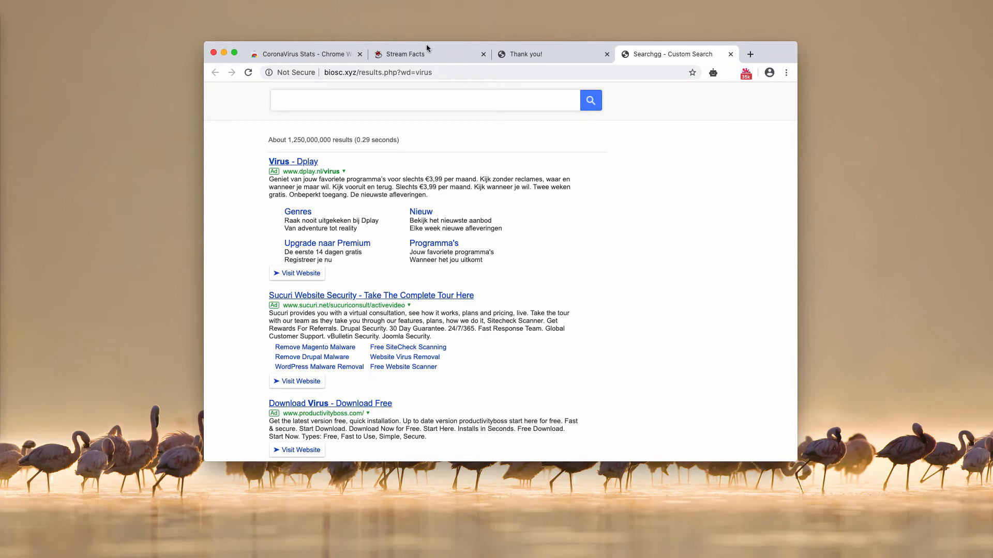
left_click(404, 54)
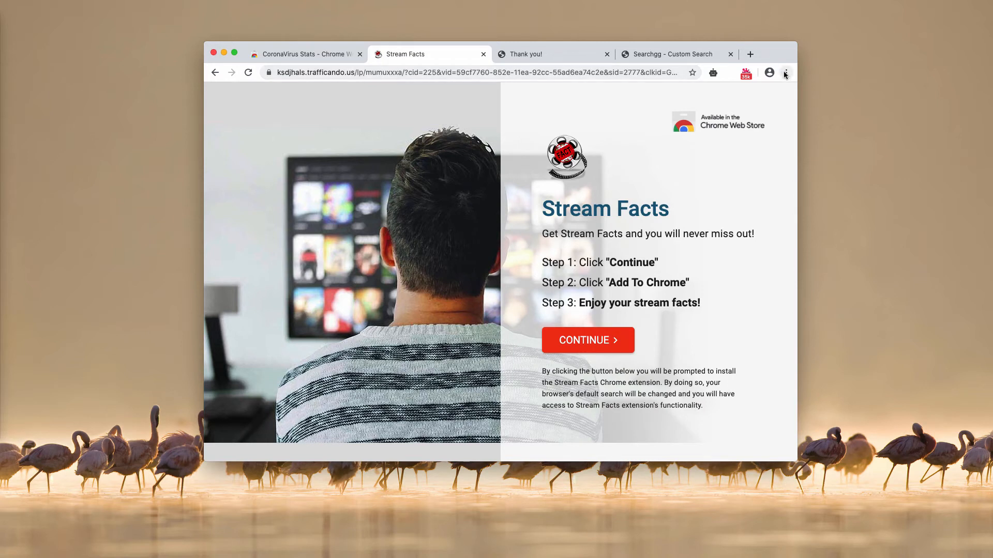
Reach the Extensions page via the Chrome menu's More Tools > Extensions
left_click(785, 72)
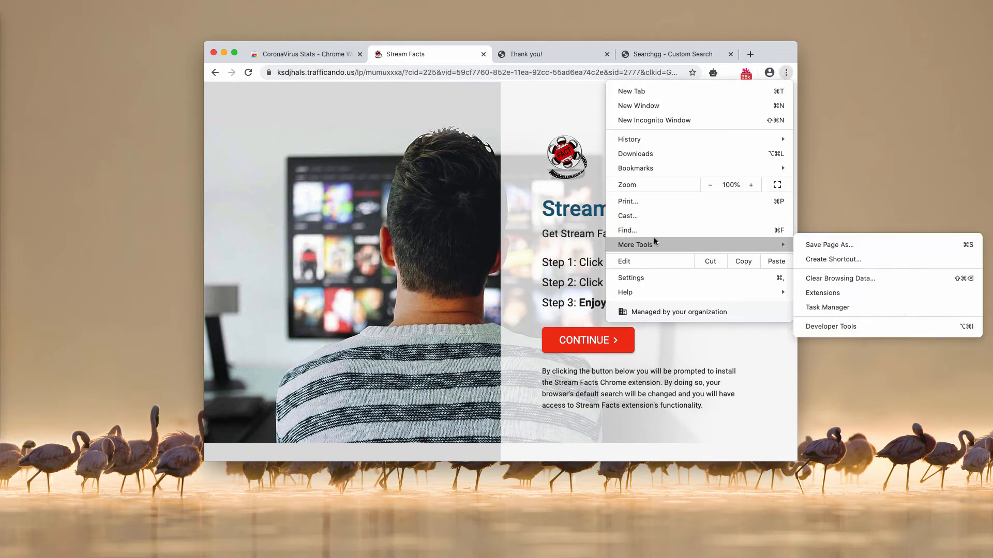
left_click(822, 292)
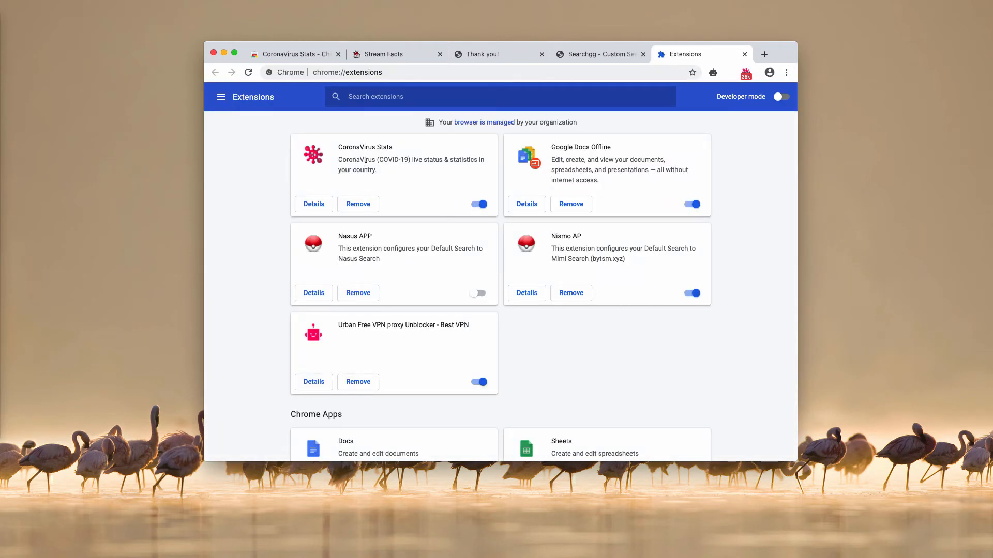
mouse_move(390, 174)
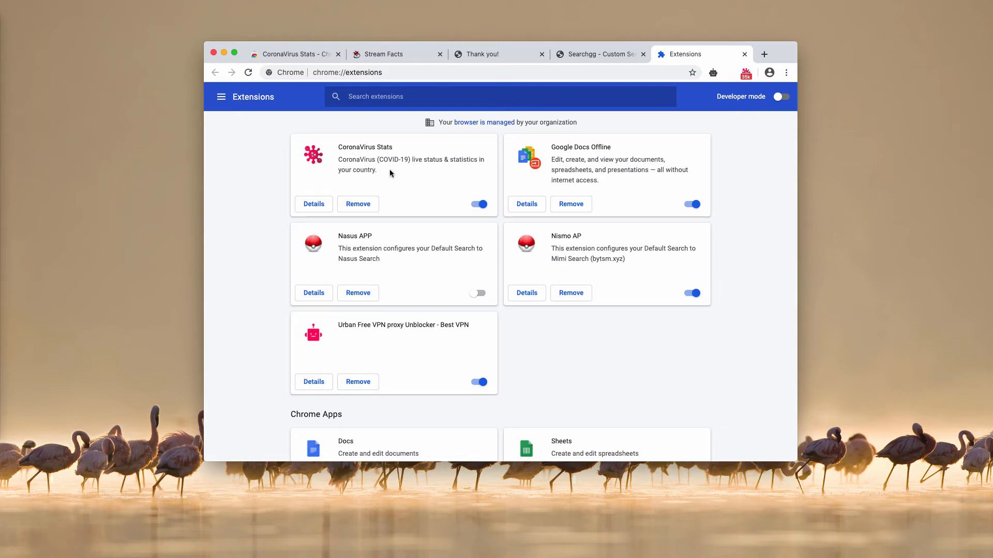
Remove CoronaVirus Stats from the Extensions page and confirm, triggering its goodbye page
left_click(357, 203)
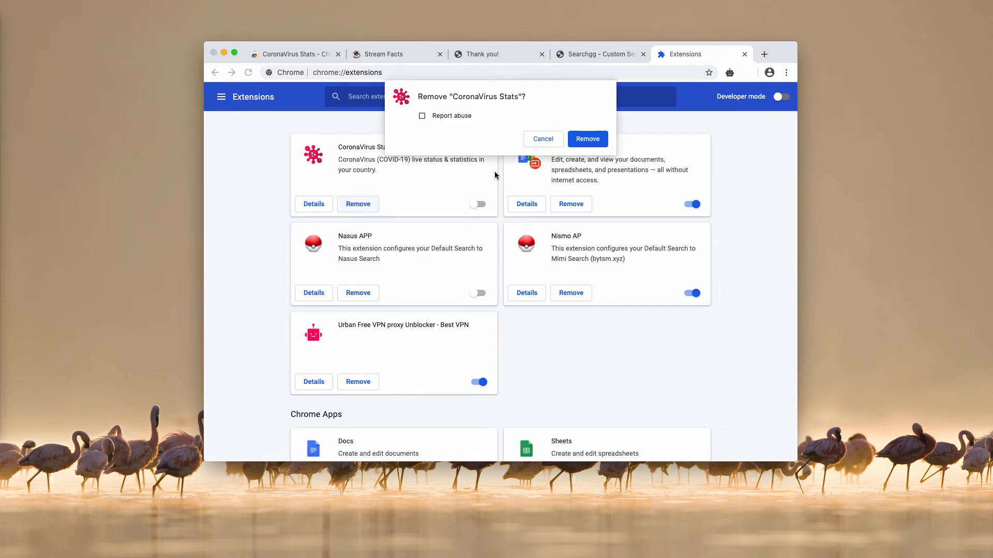
left_click(587, 138)
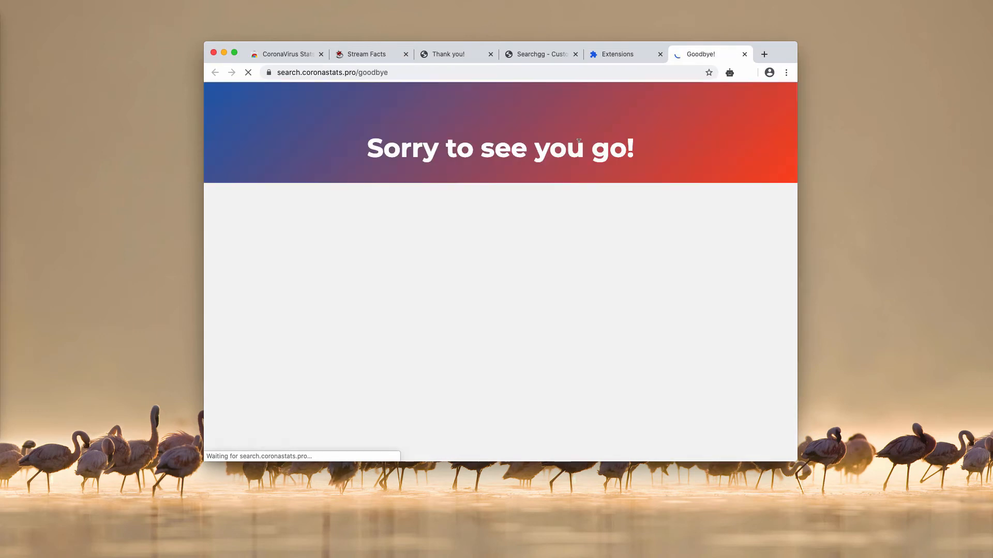
left_click(744, 54)
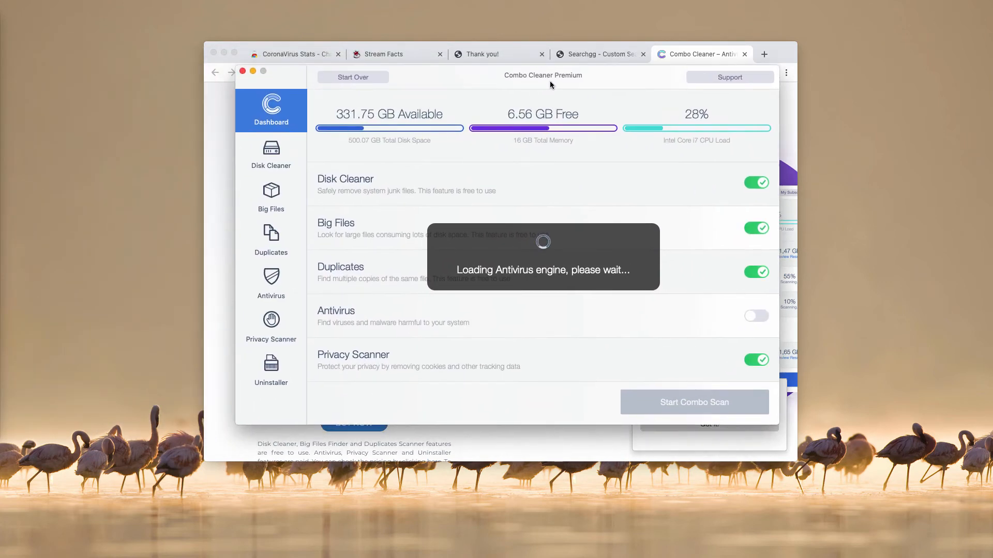
mouse_move(467, 80)
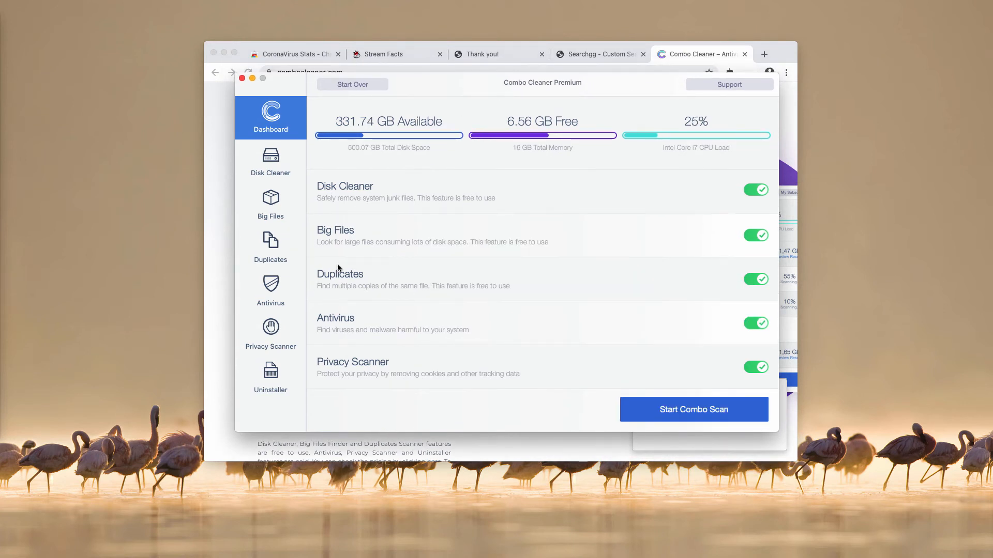
mouse_move(386, 289)
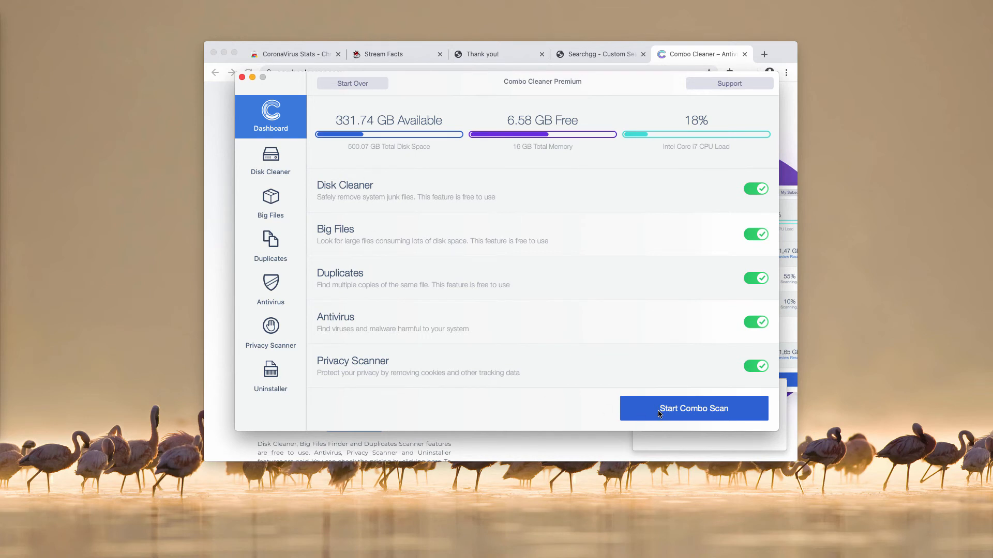
mouse_move(503, 167)
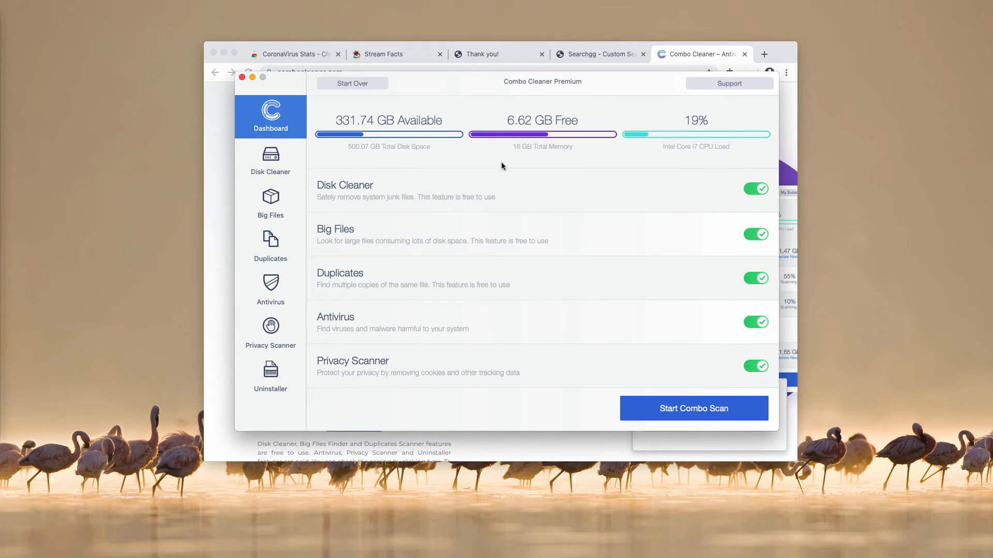
mouse_move(529, 365)
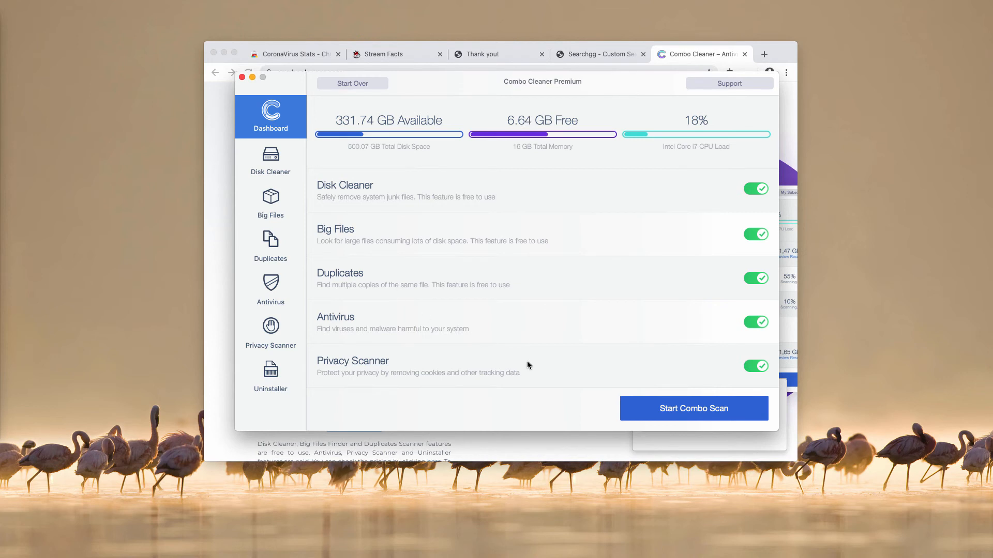
Start the full Combo Cleaner scan, which reports 19 threats under Antivirus
left_click(693, 408)
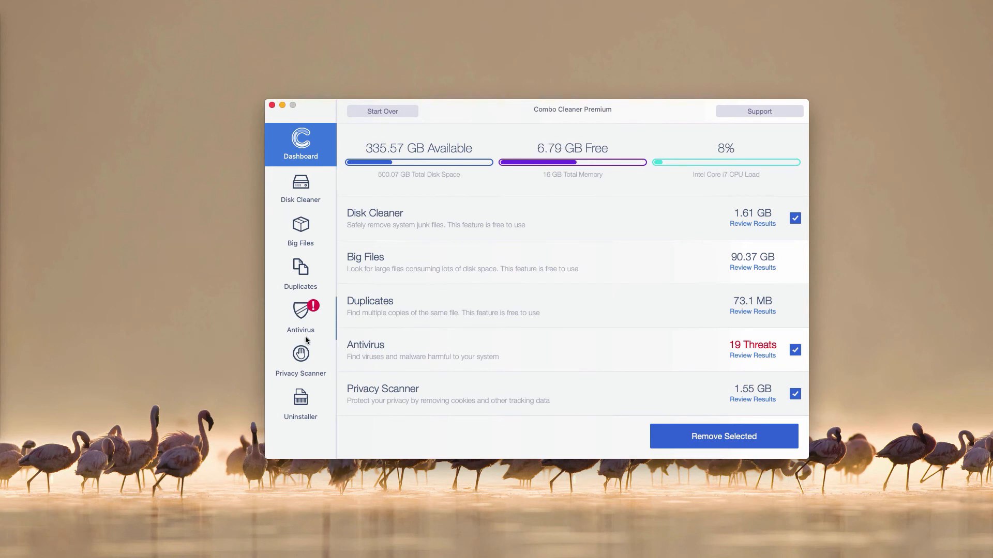
mouse_move(577, 387)
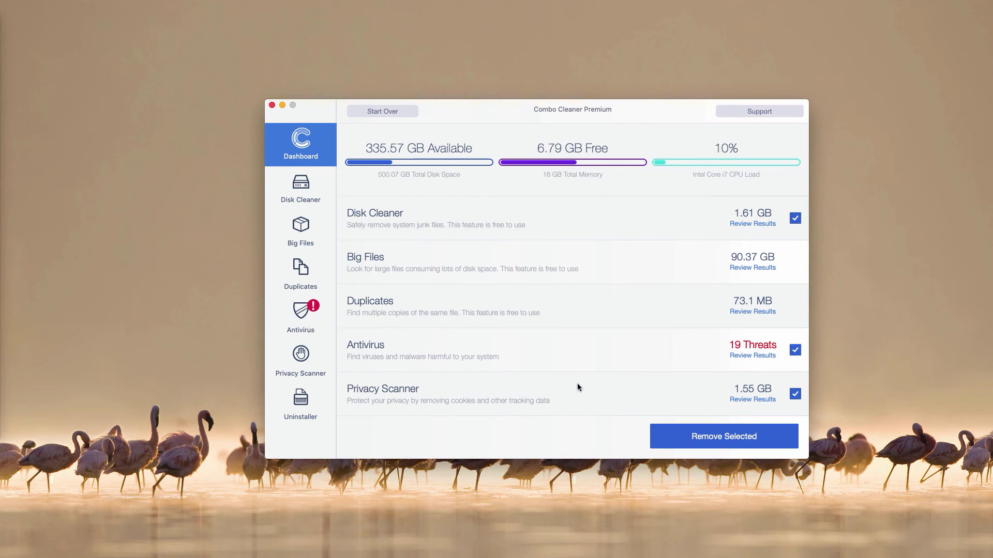
mouse_move(466, 299)
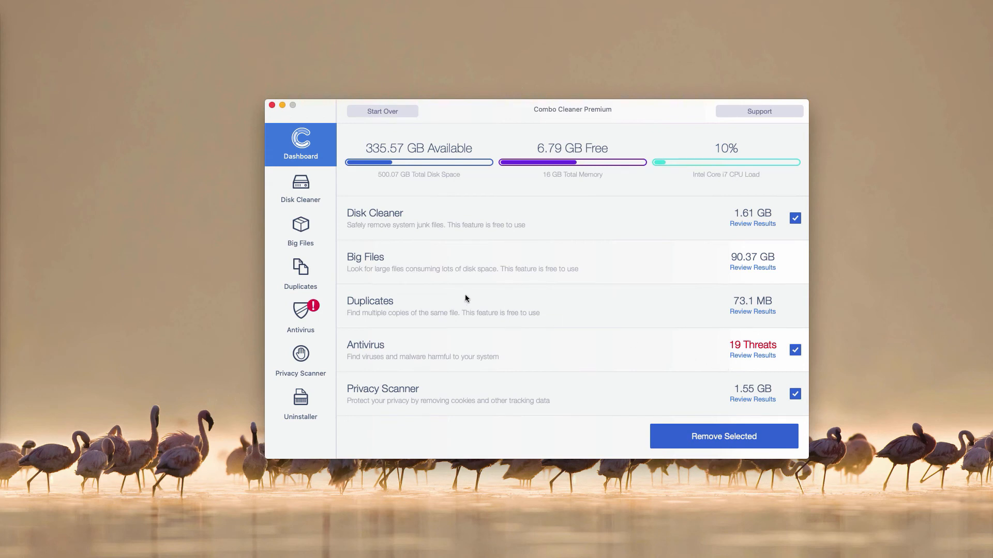
mouse_move(400, 343)
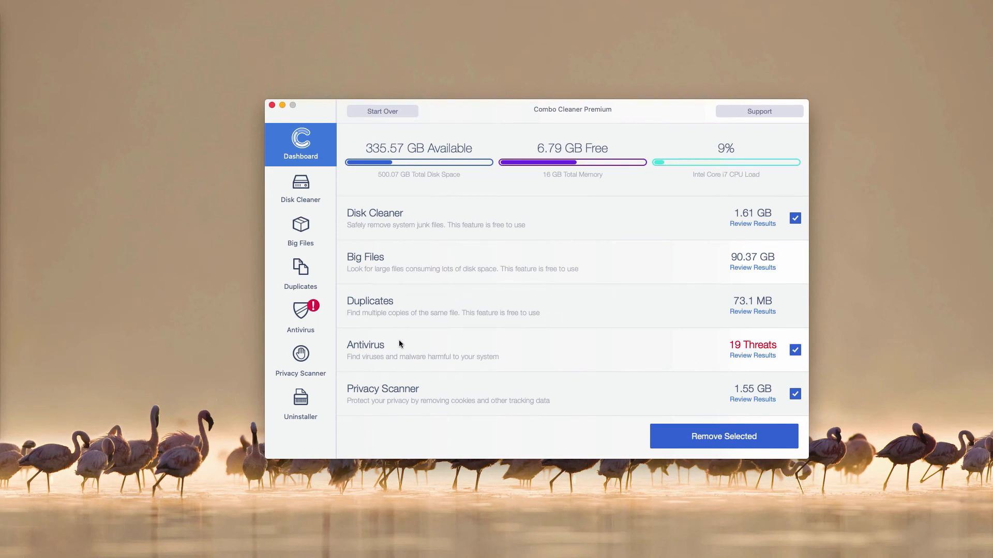
mouse_move(374, 358)
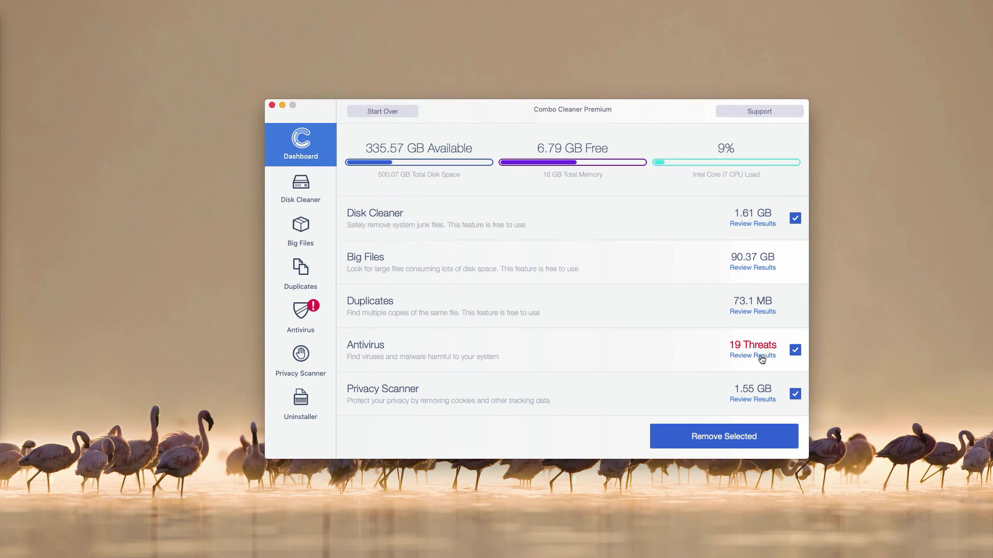
Review the 19 infected adware files in Downloads, such as Install.dmg and AdobeFlashPlayerInstaller.dmg
left_click(752, 355)
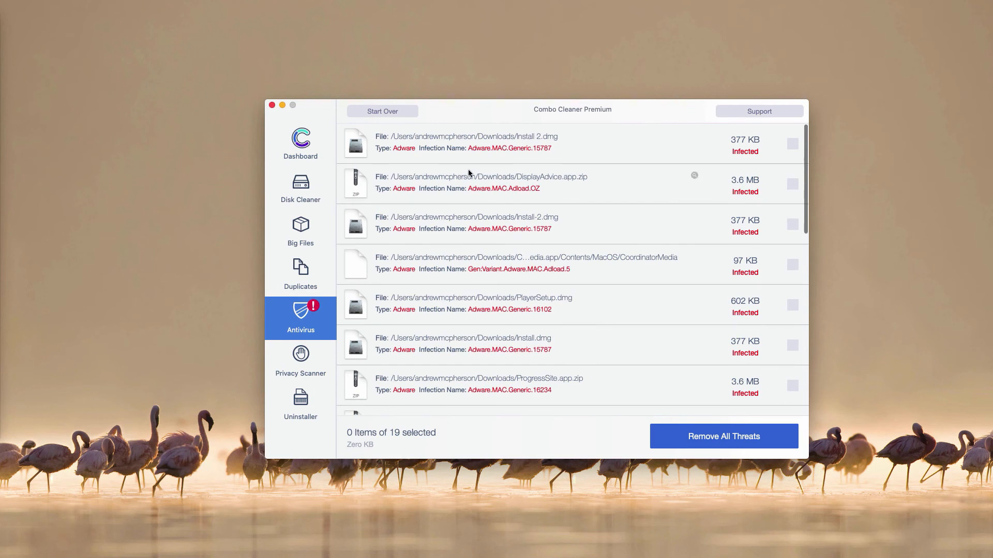
mouse_move(421, 160)
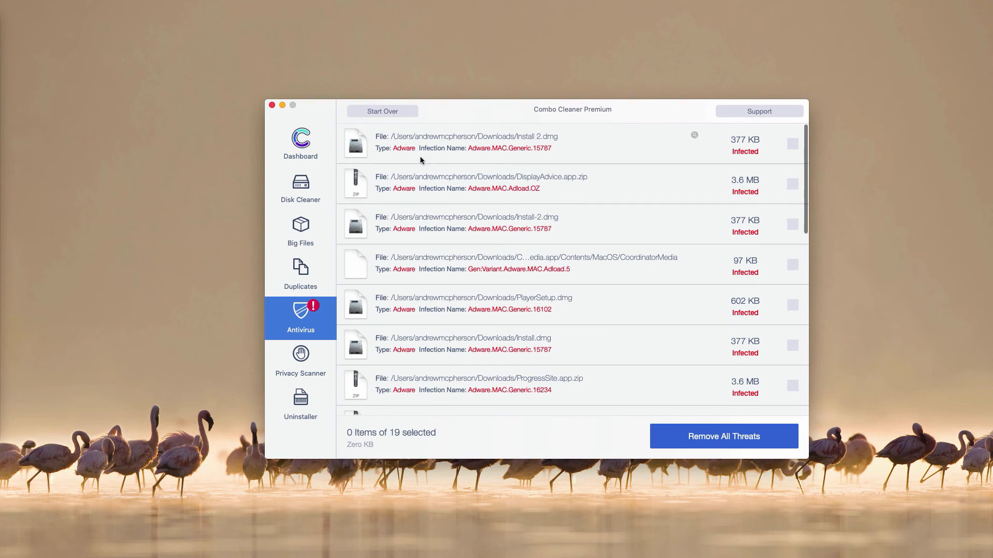
mouse_move(507, 134)
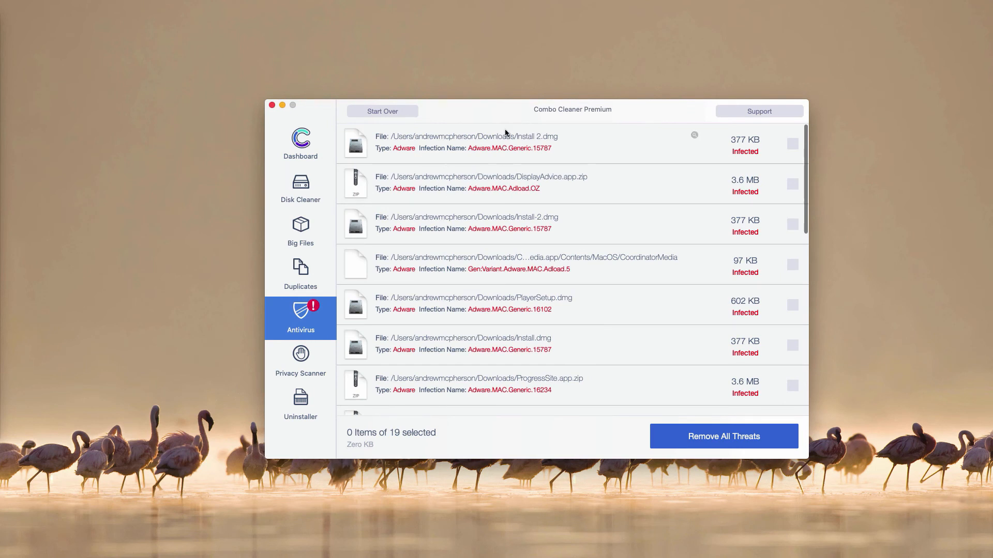
mouse_move(424, 151)
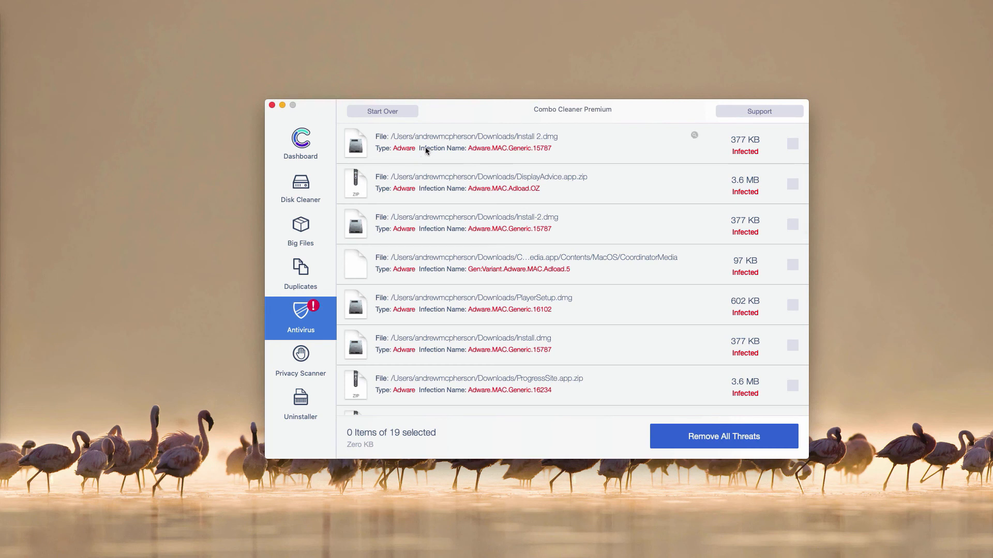
mouse_move(522, 134)
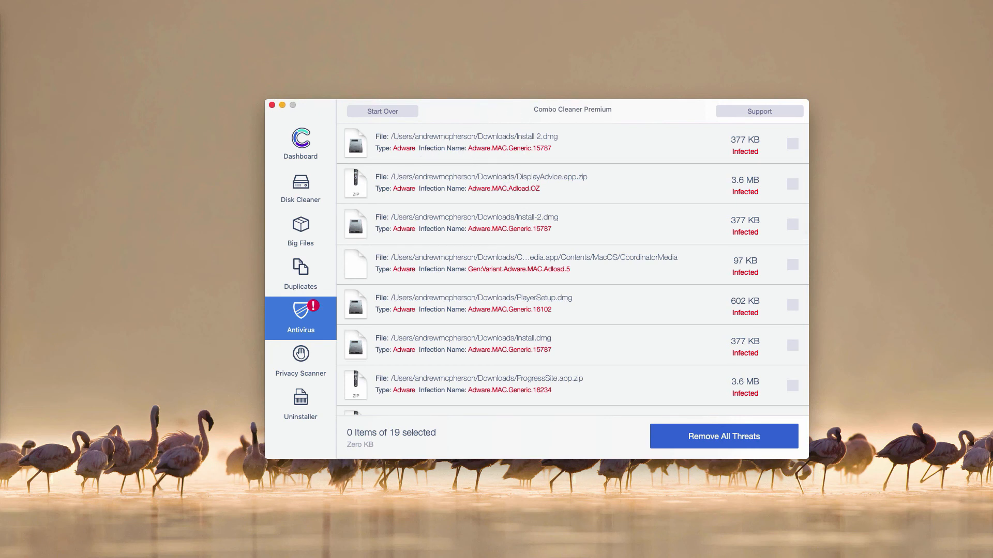
mouse_move(221, 286)
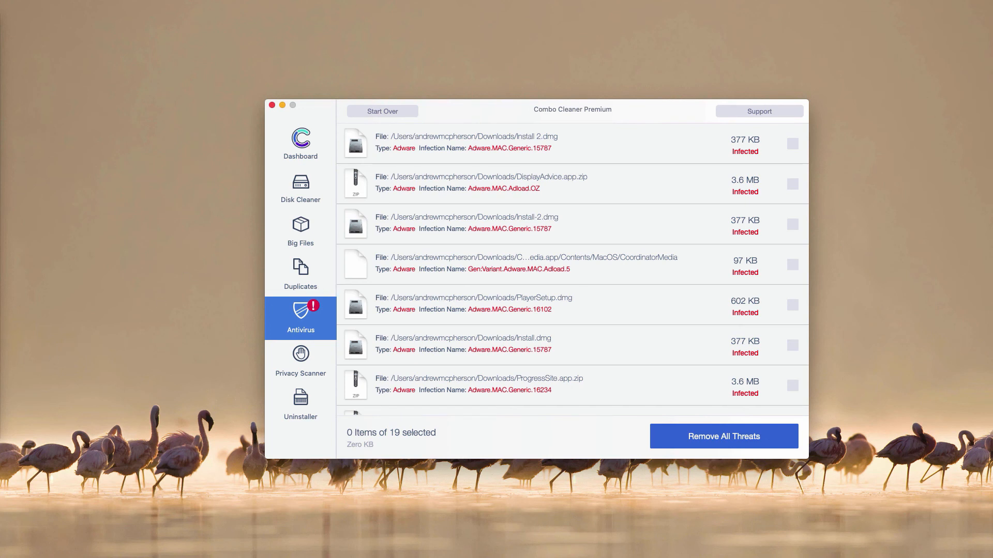
mouse_move(210, 309)
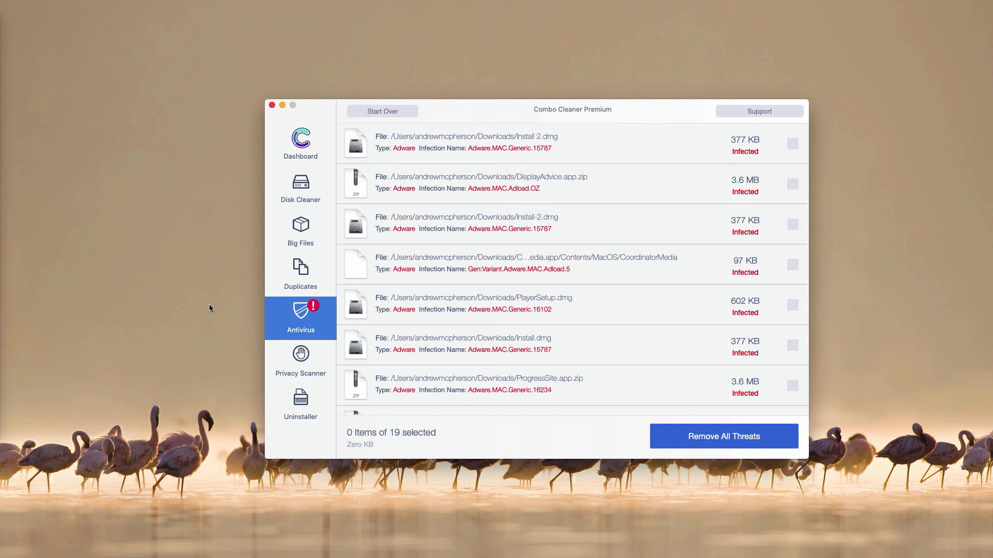
mouse_move(514, 117)
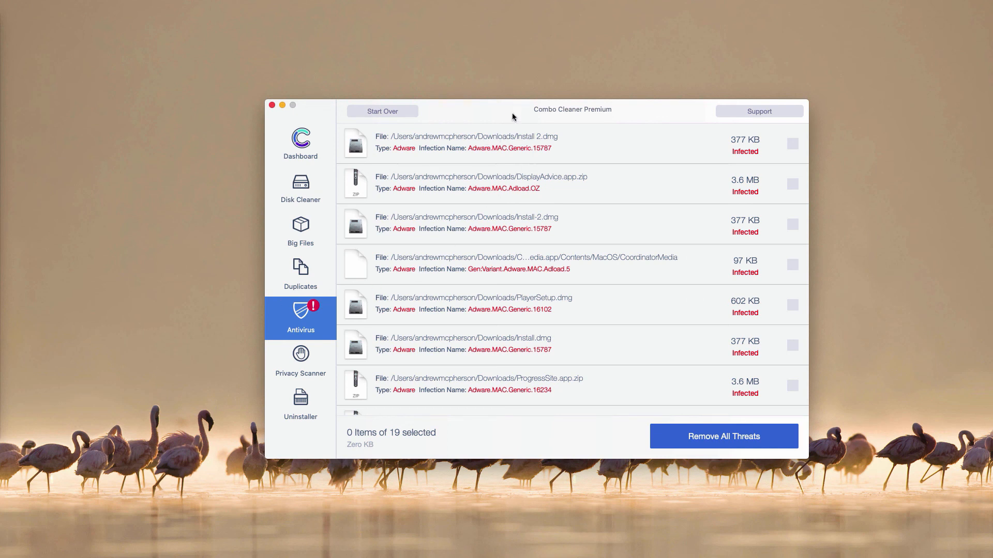
mouse_move(538, 164)
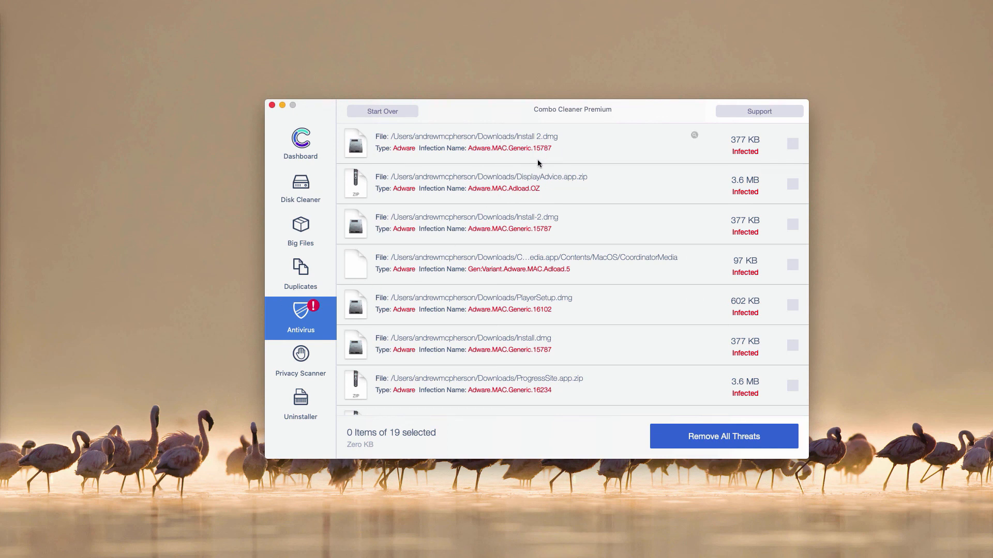
mouse_move(619, 115)
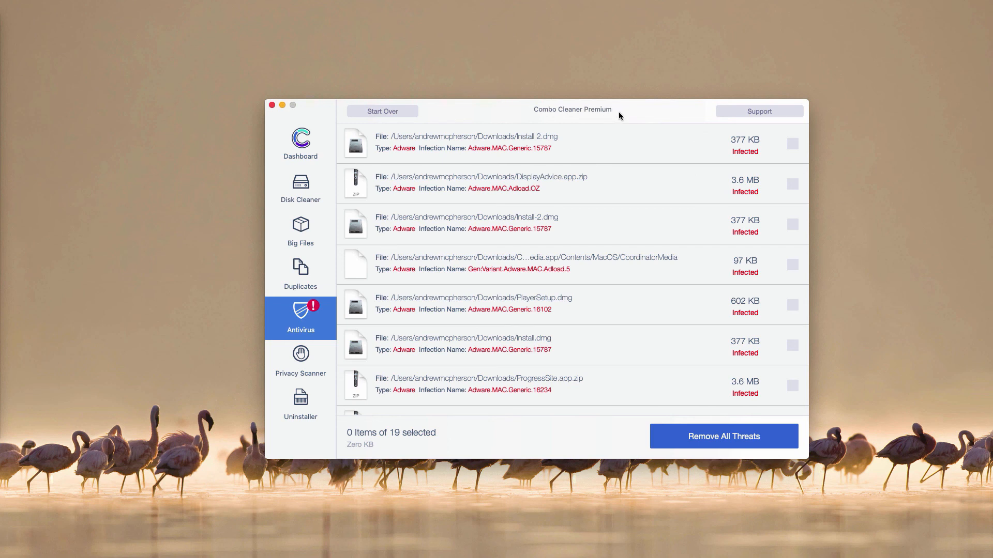
mouse_move(589, 120)
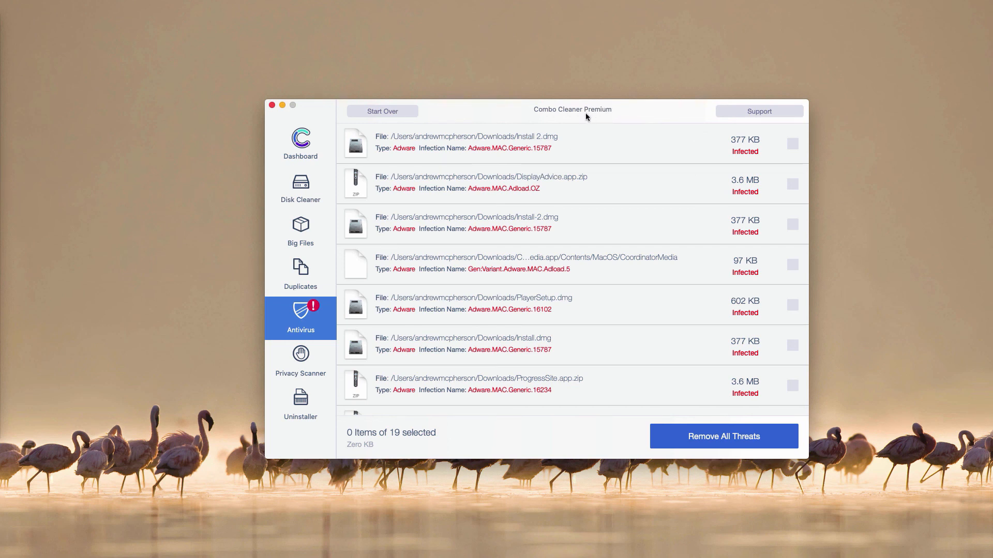
mouse_move(487, 248)
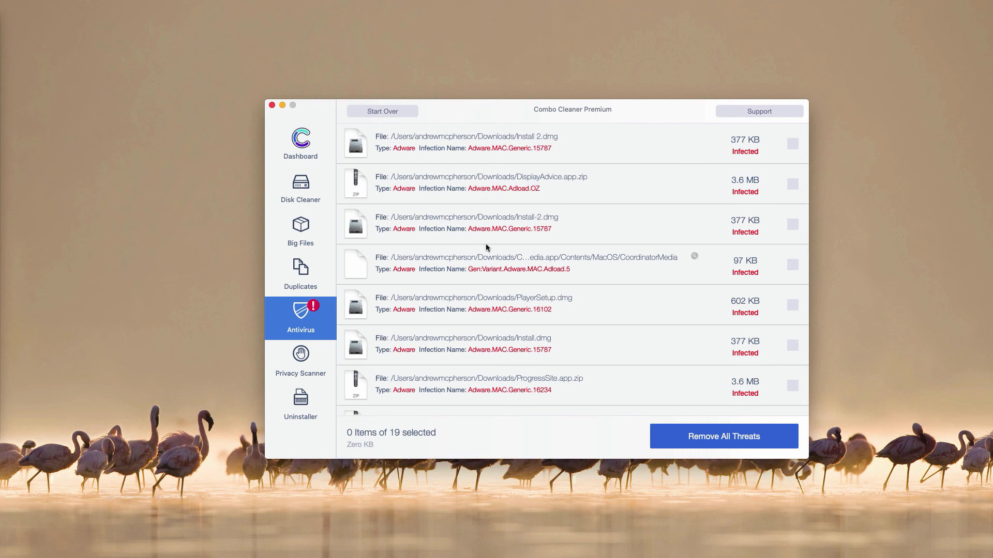
scroll("down", 3)
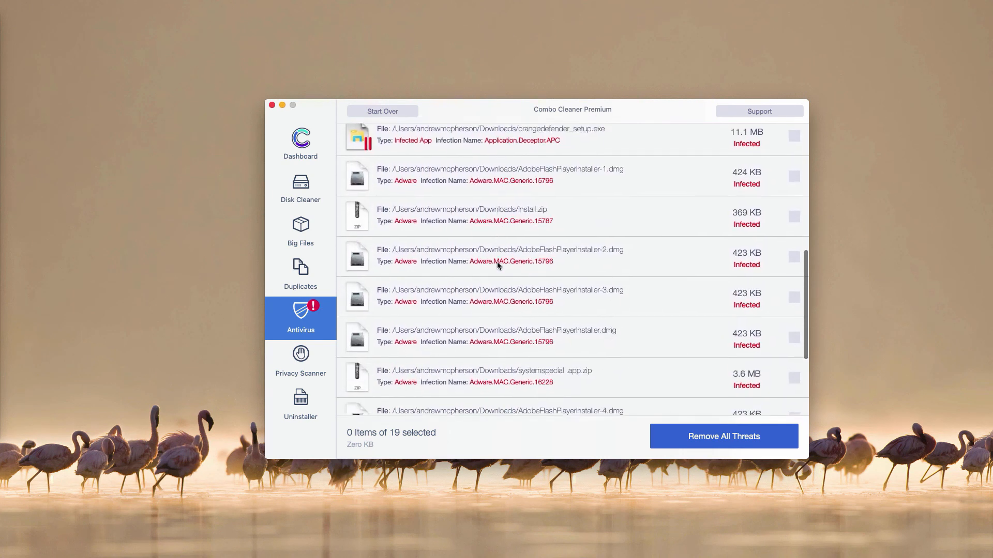
scroll("up", 3)
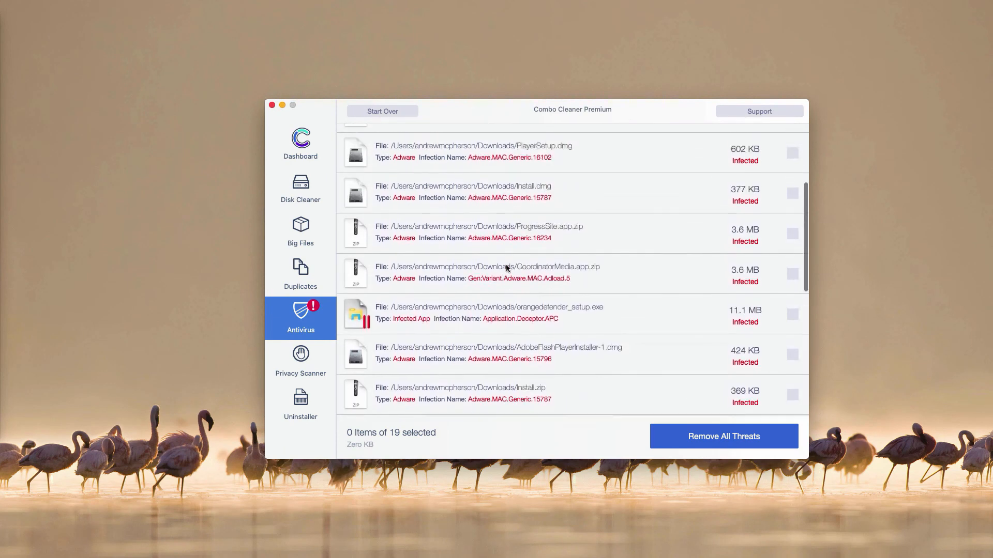
scroll("up", 3)
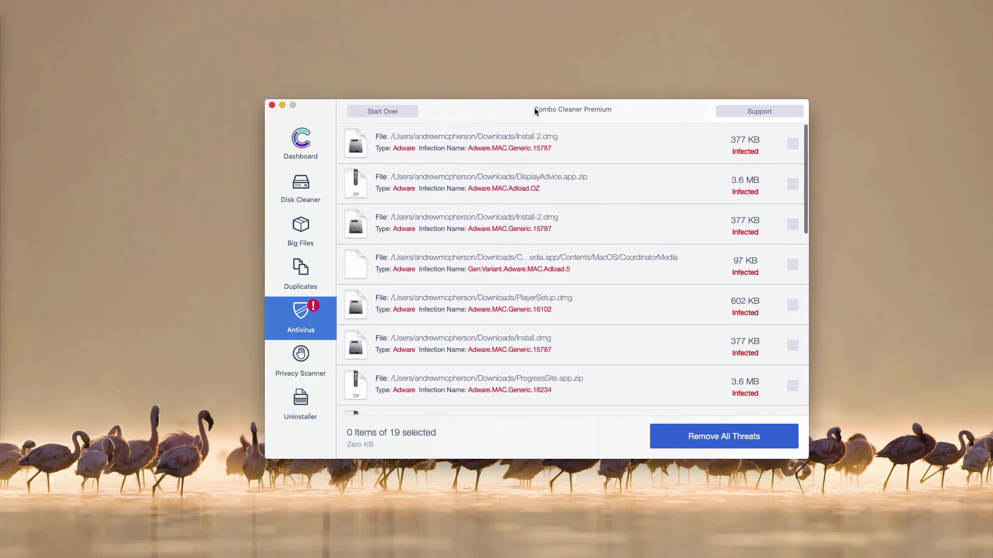
mouse_move(564, 117)
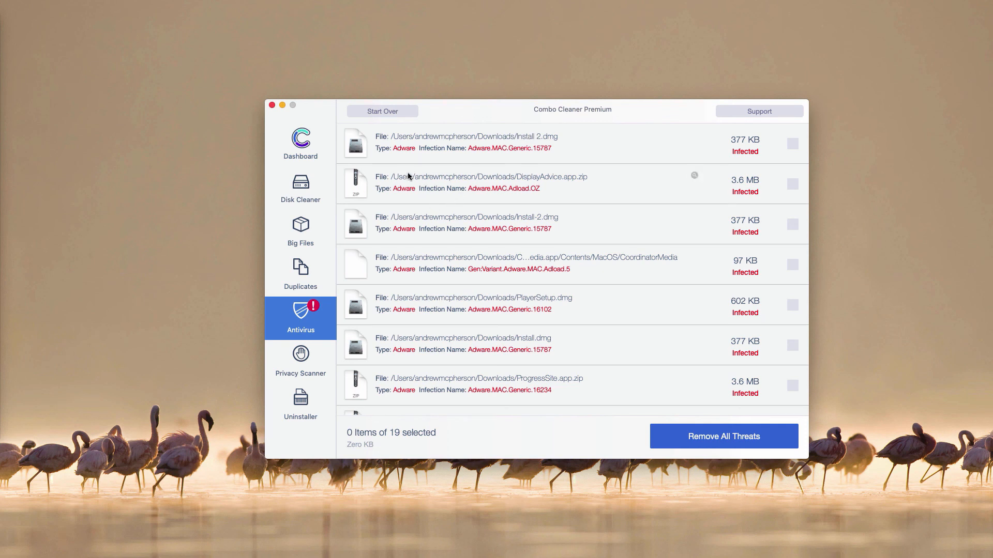
mouse_move(472, 136)
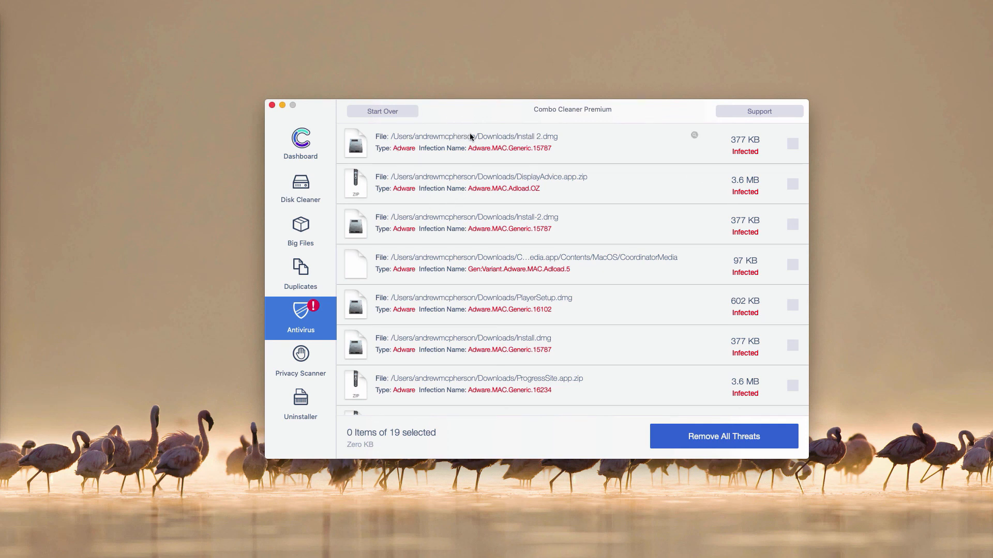
mouse_move(476, 428)
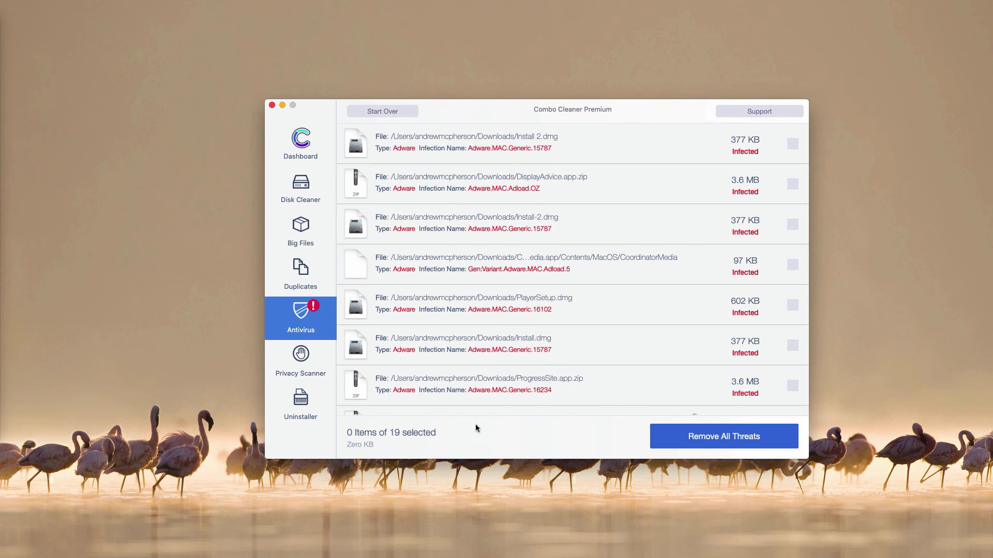
mouse_move(606, 112)
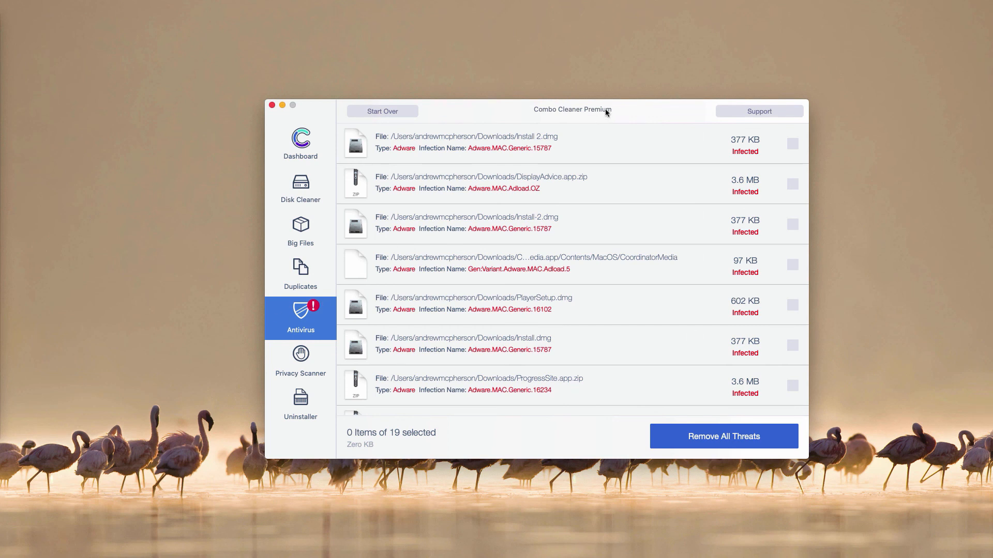